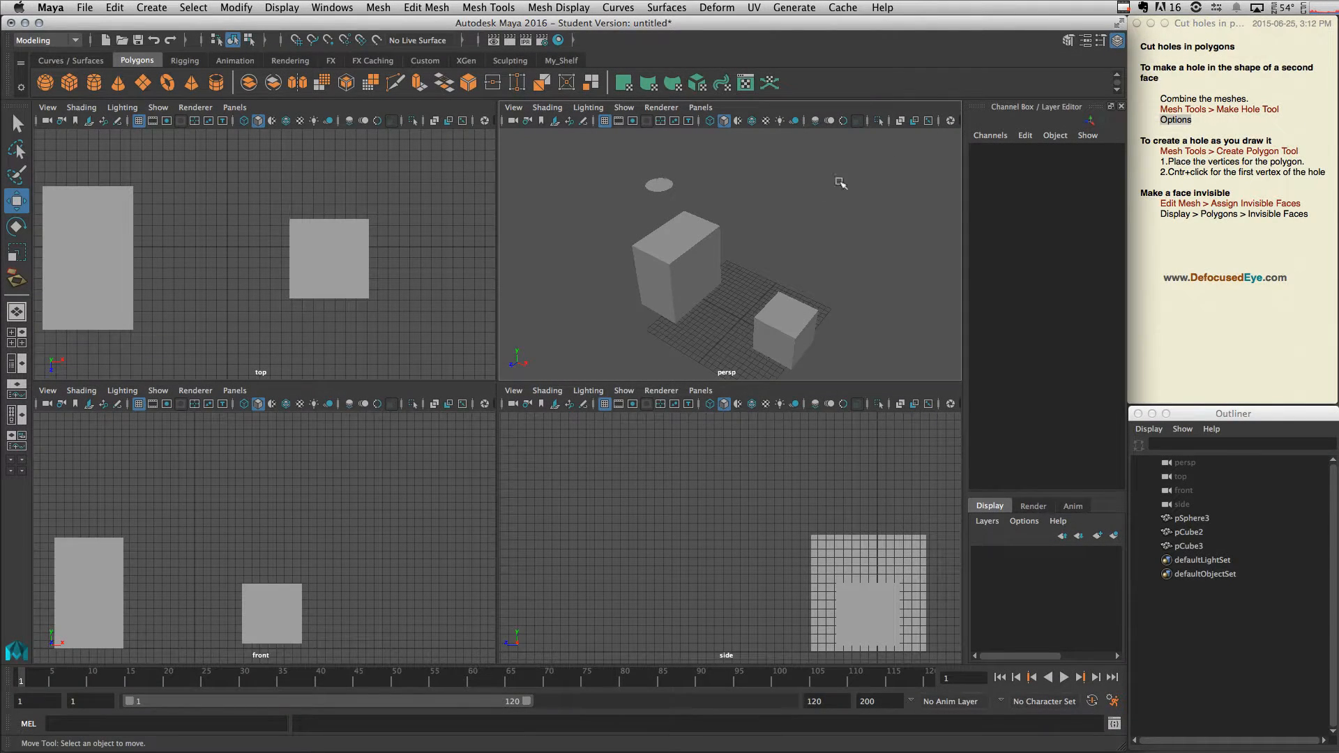
mouse_move(666, 248)
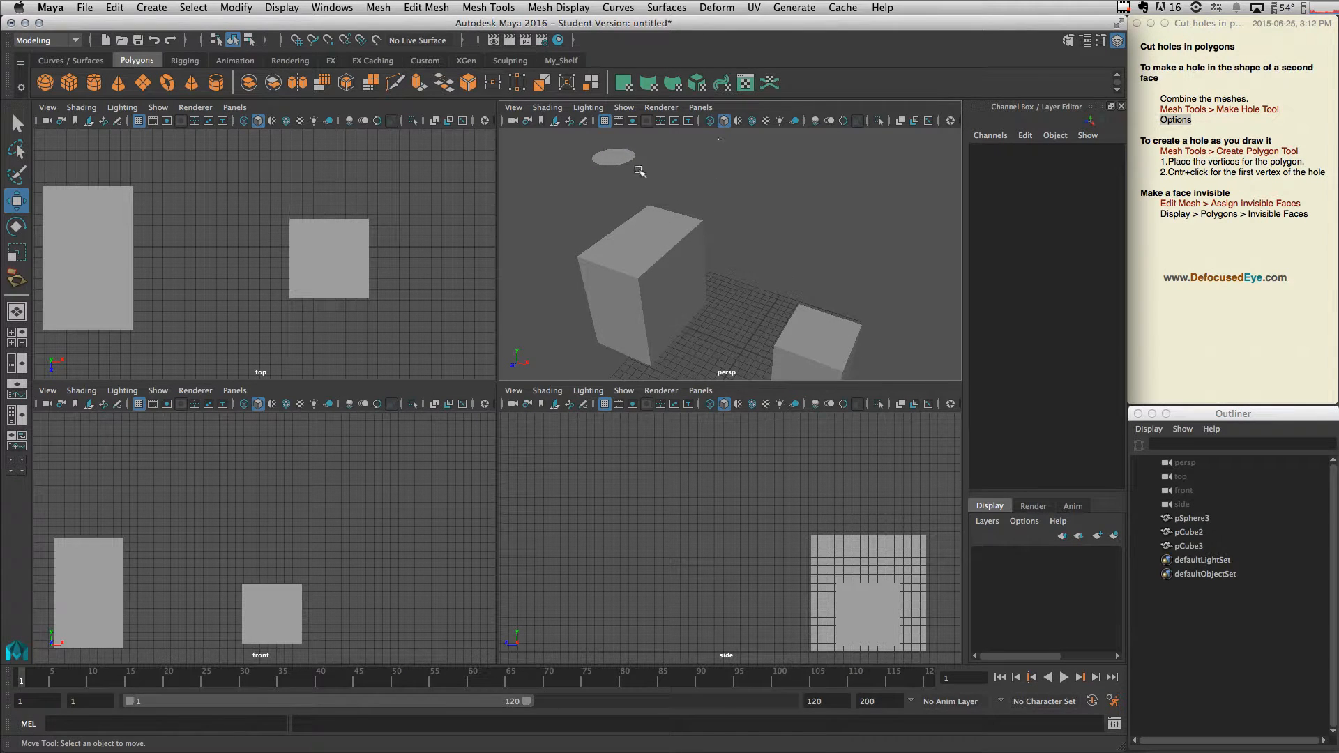
Step: Select the flat disc above the cubes to combine it with the middle cube
click(627, 281)
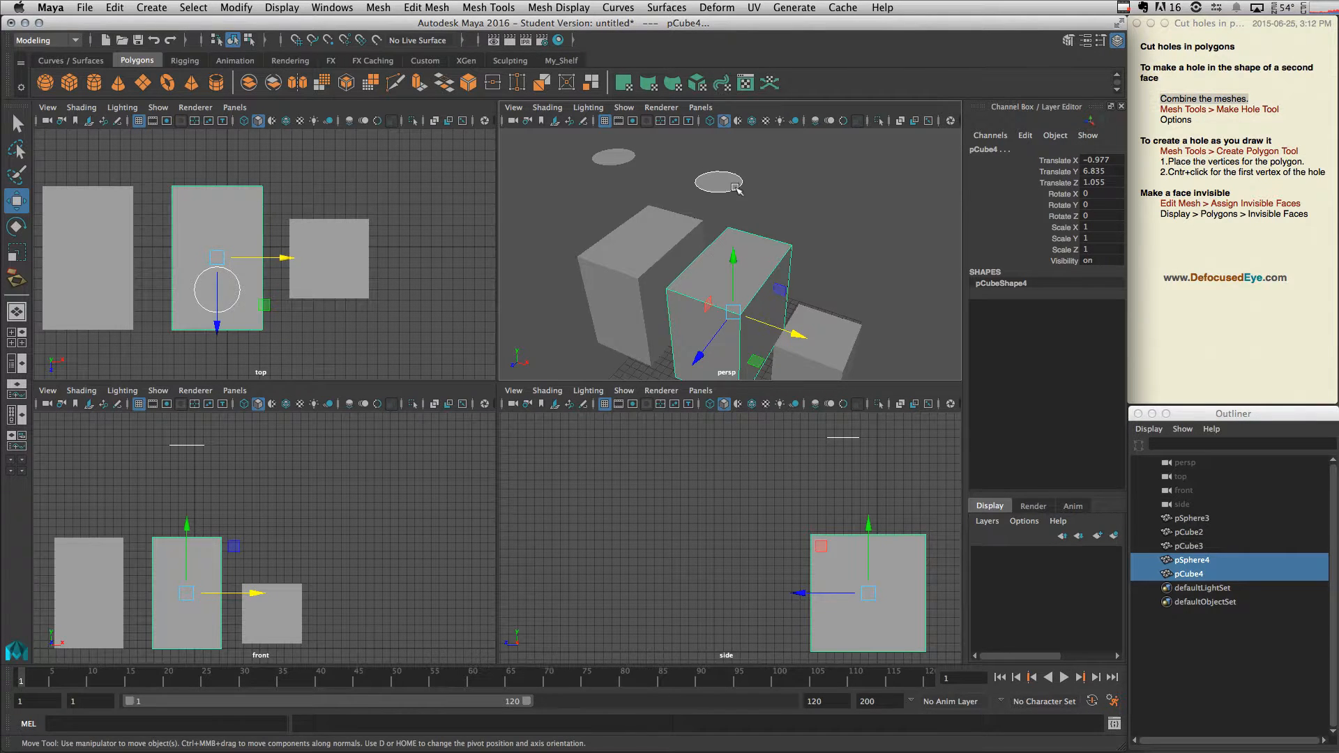
mouse_move(760, 270)
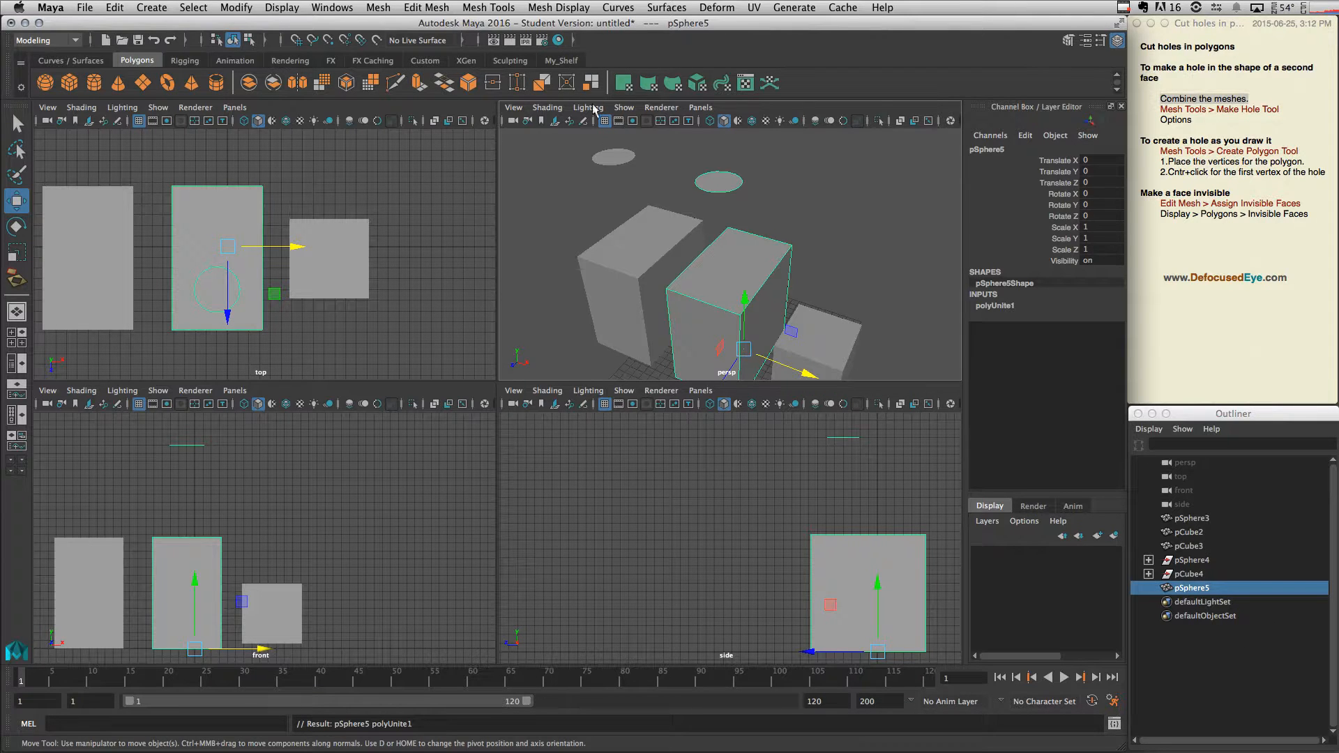
Step: Delete the combined mesh's construction history and show the Make Hole Tool merge modes
click(113, 9)
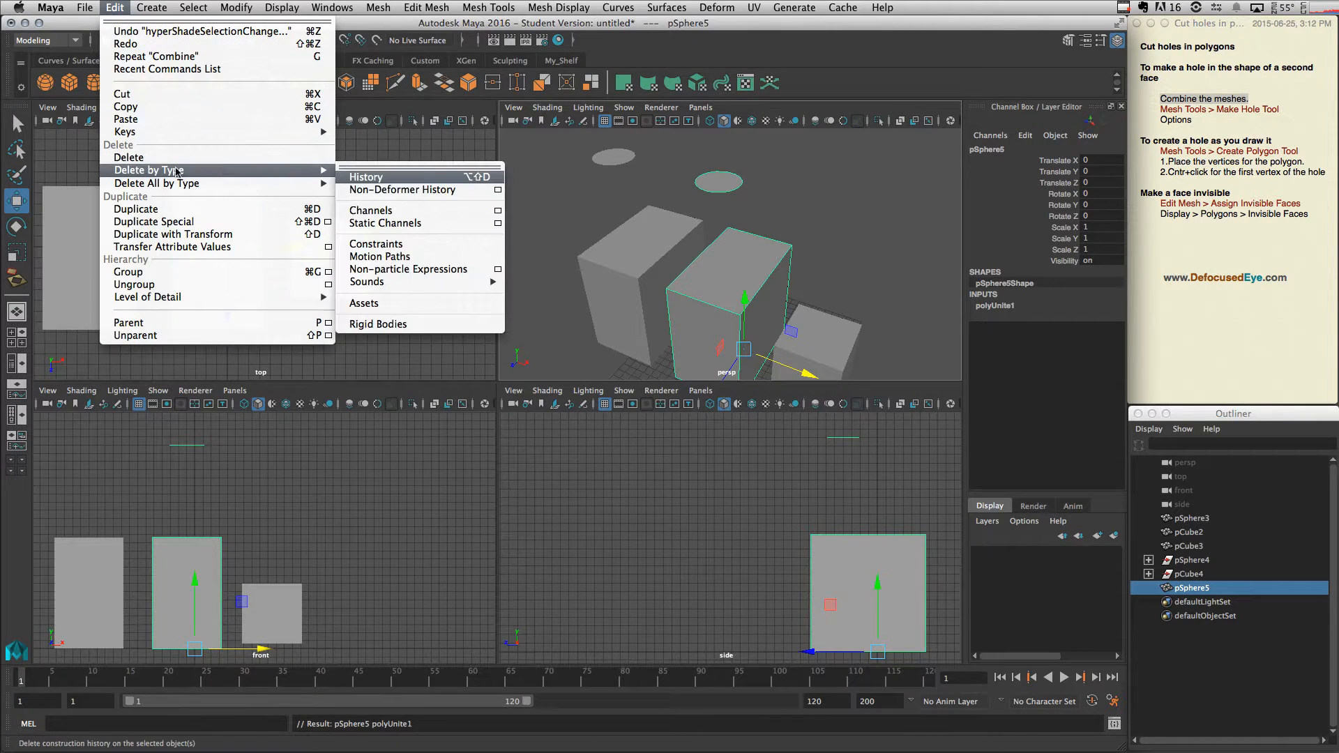
click(366, 177)
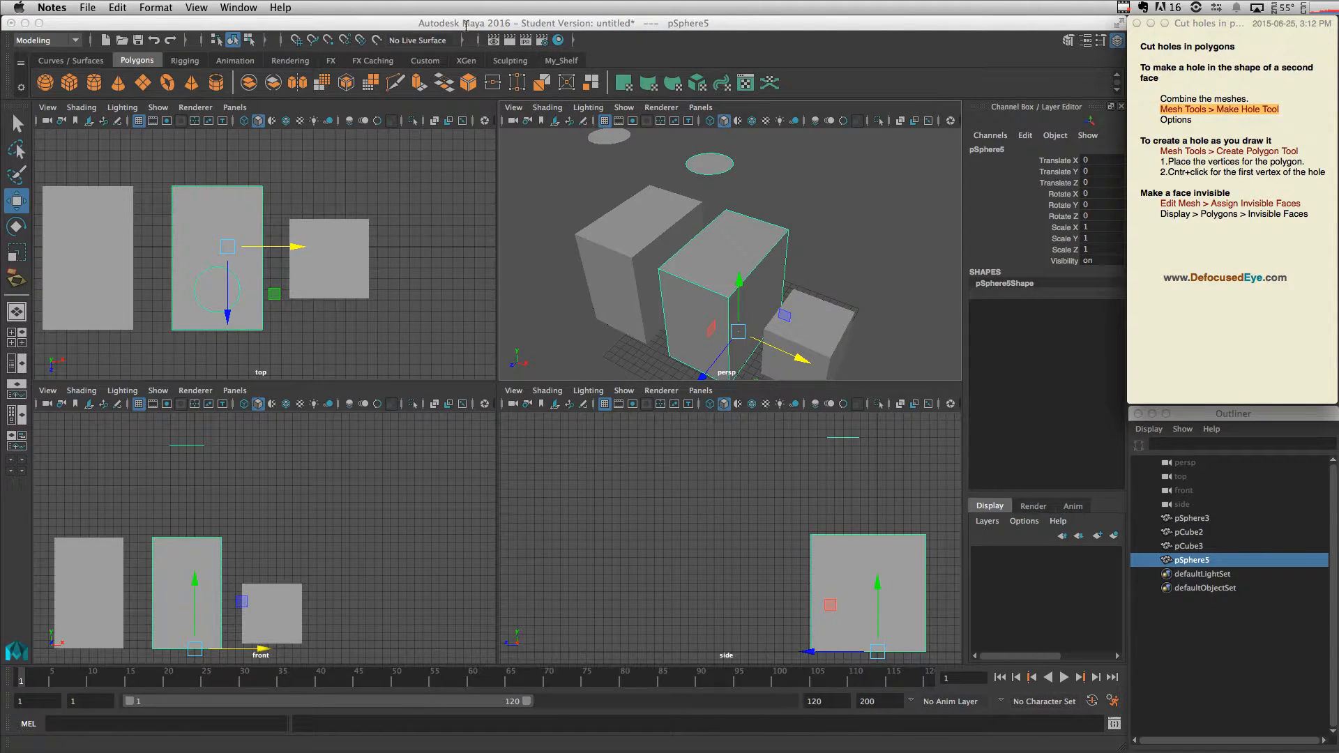
click(488, 7)
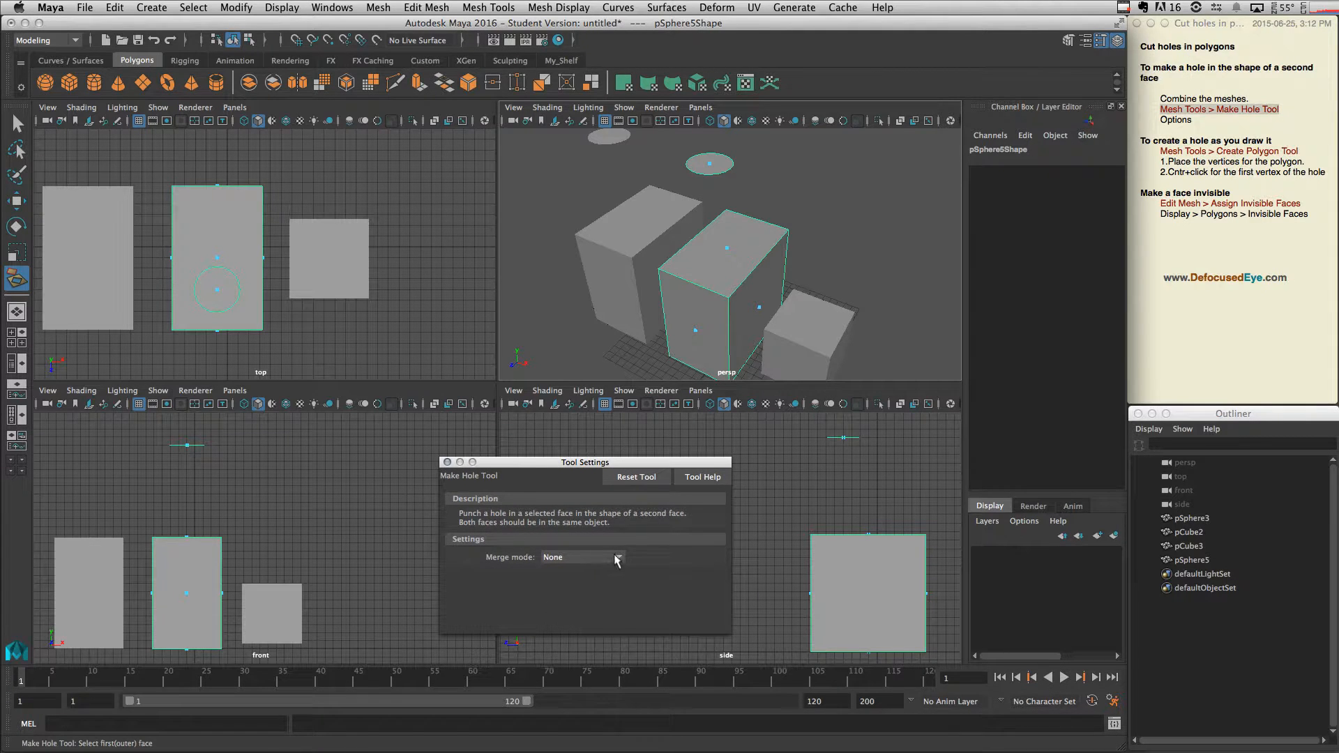
click(582, 557)
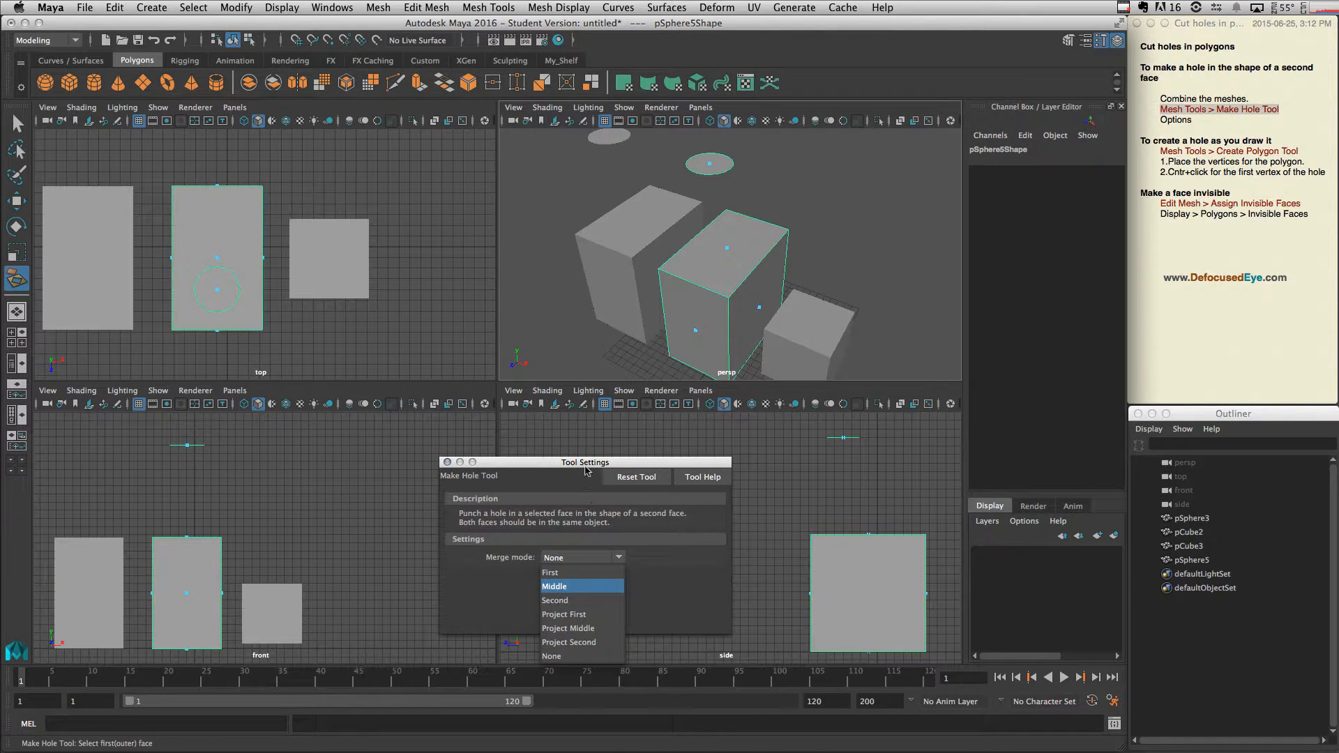
mouse_move(563, 614)
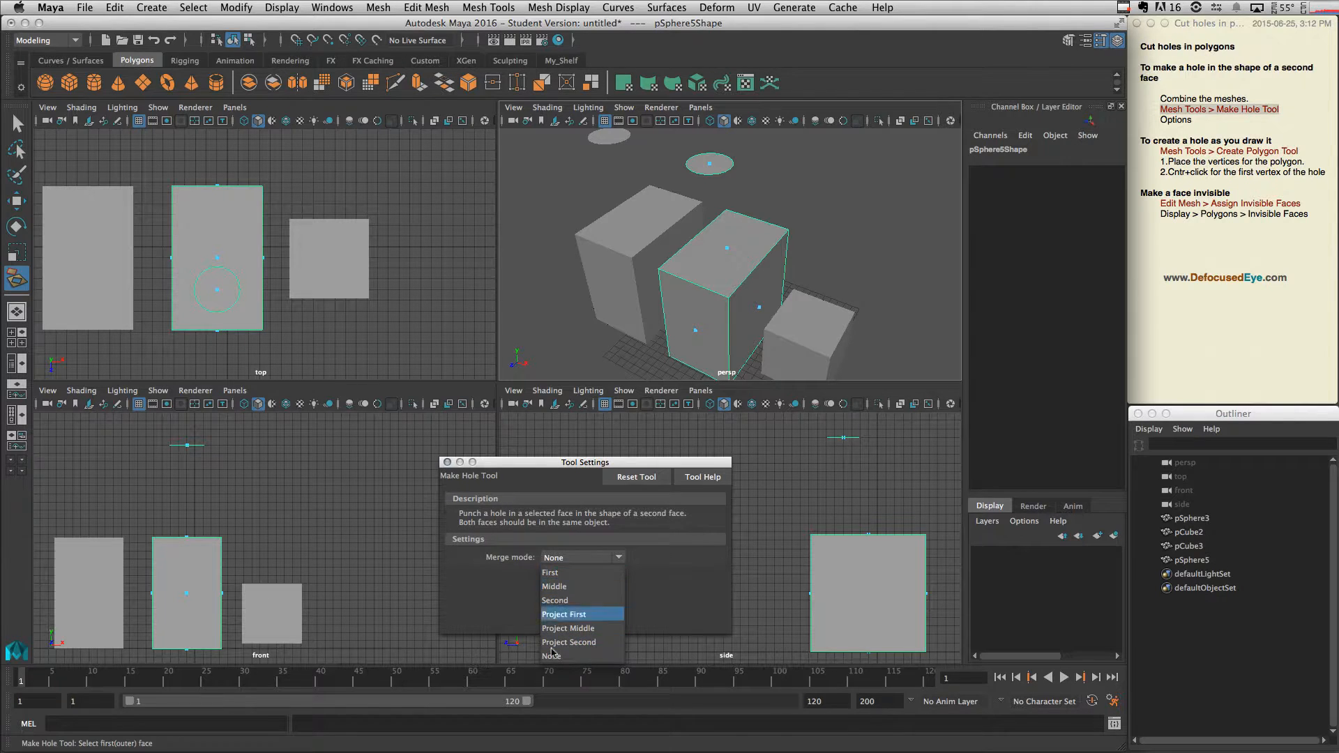
mouse_move(554, 586)
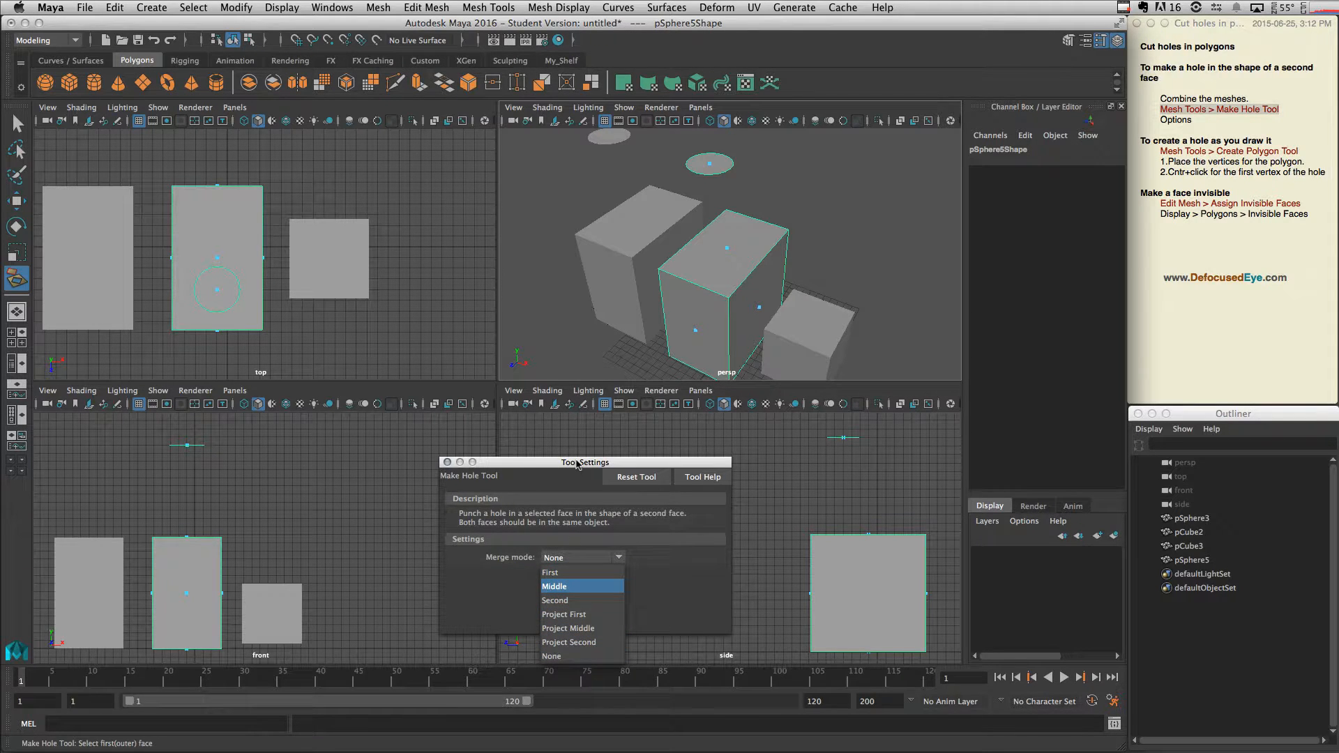
mouse_move(697, 489)
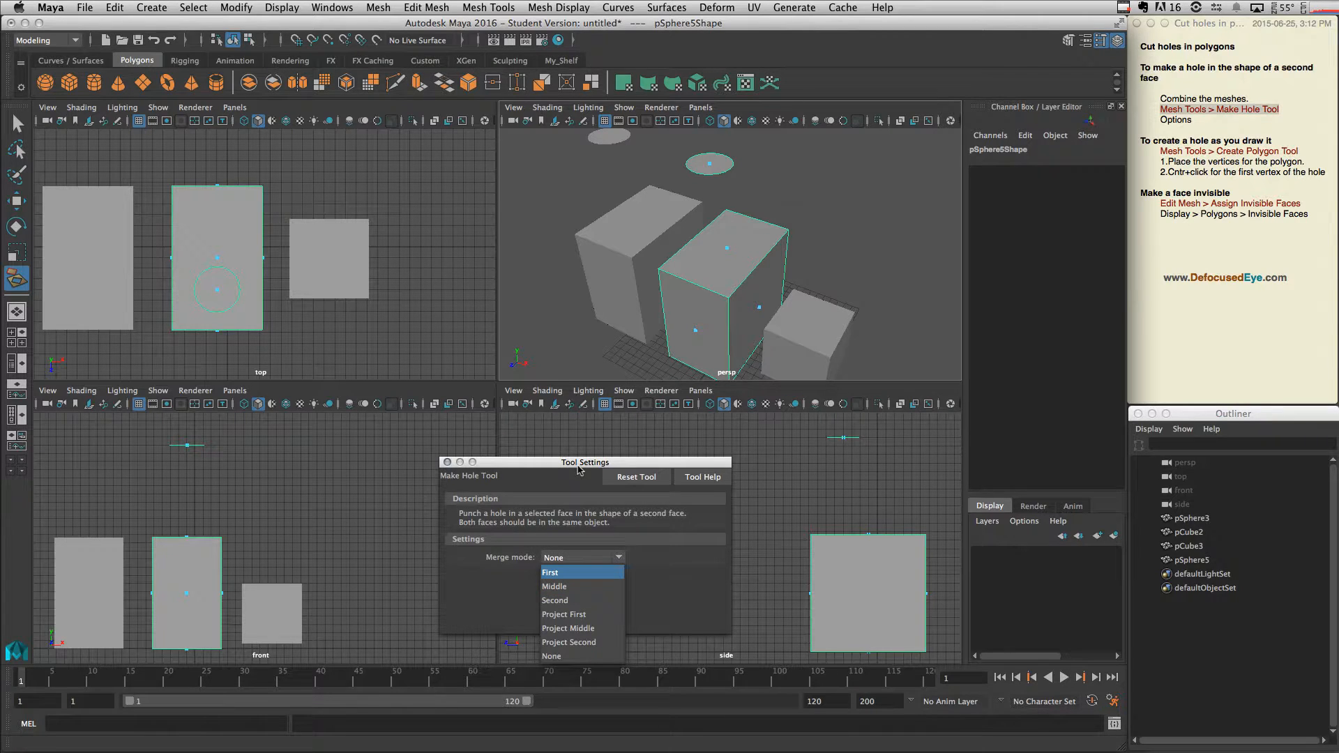
Step: Read the Make Hole Tool Options help page describing each merge mode
click(703, 477)
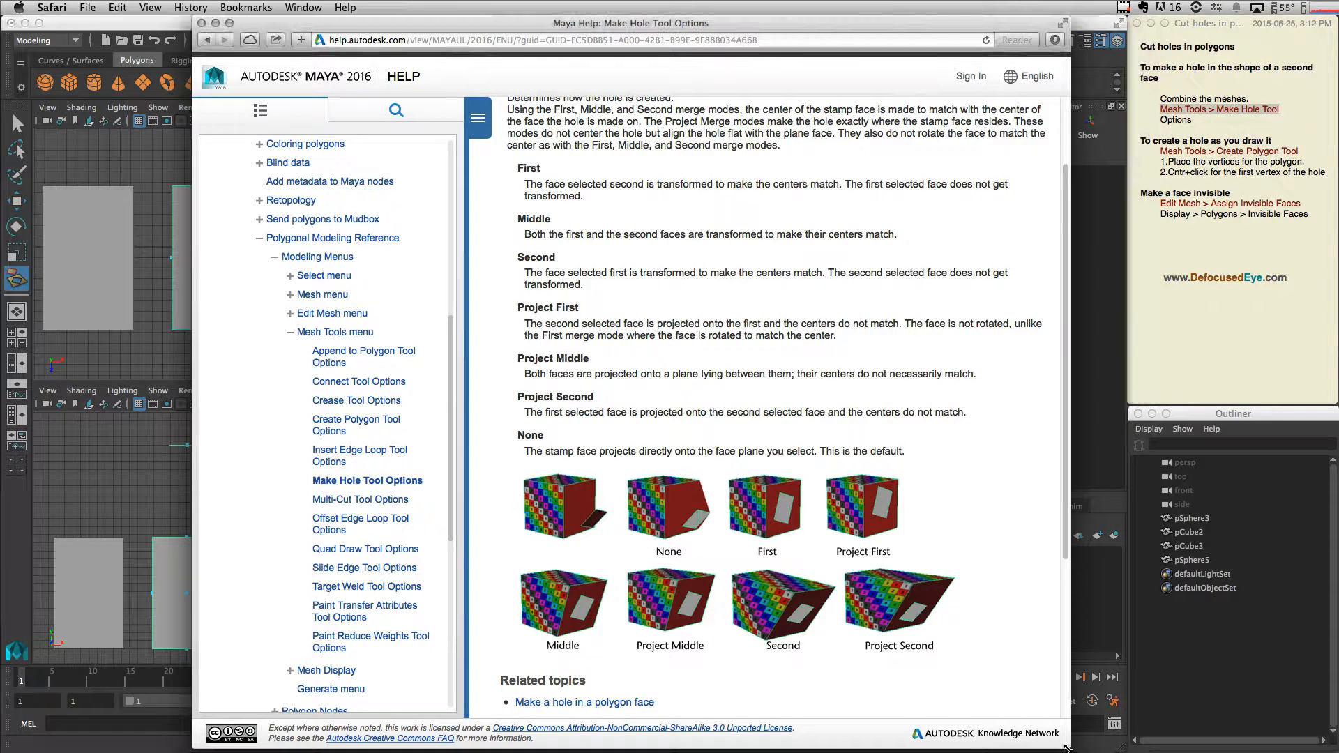
scroll(down, 3)
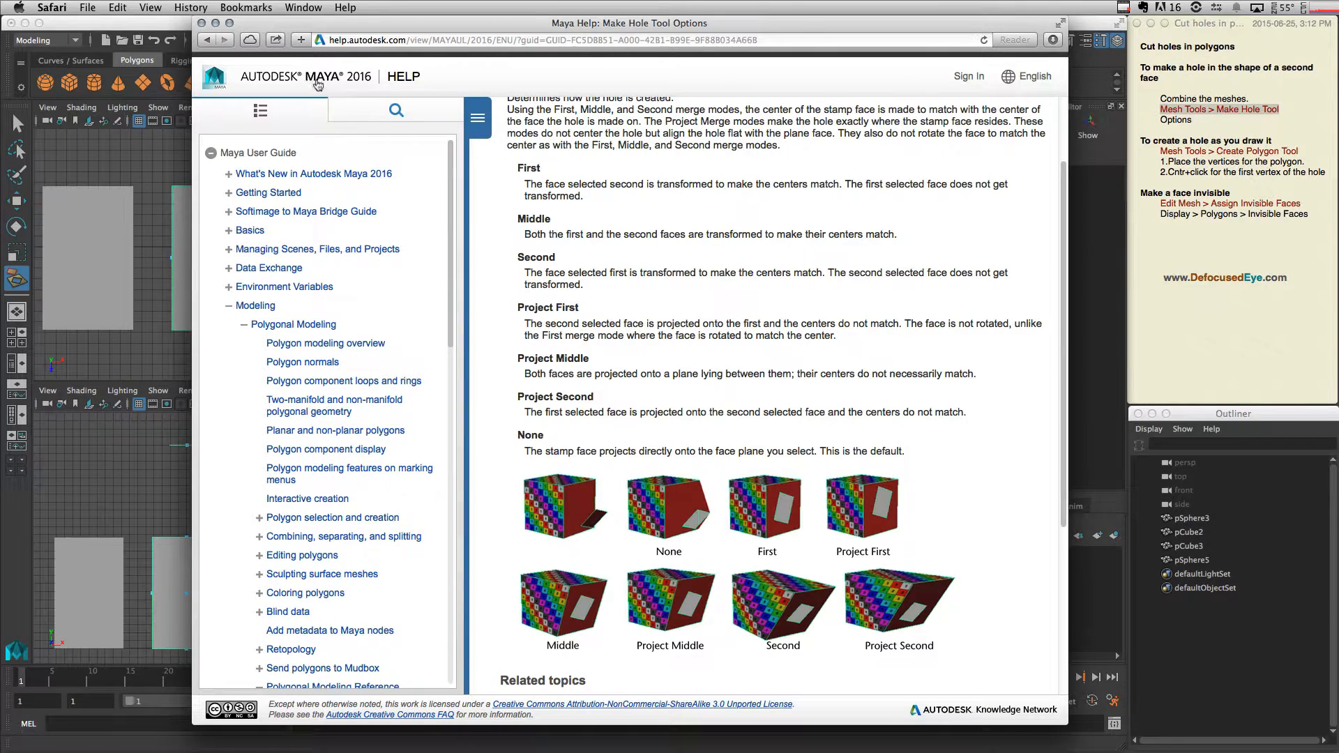
mouse_move(366, 155)
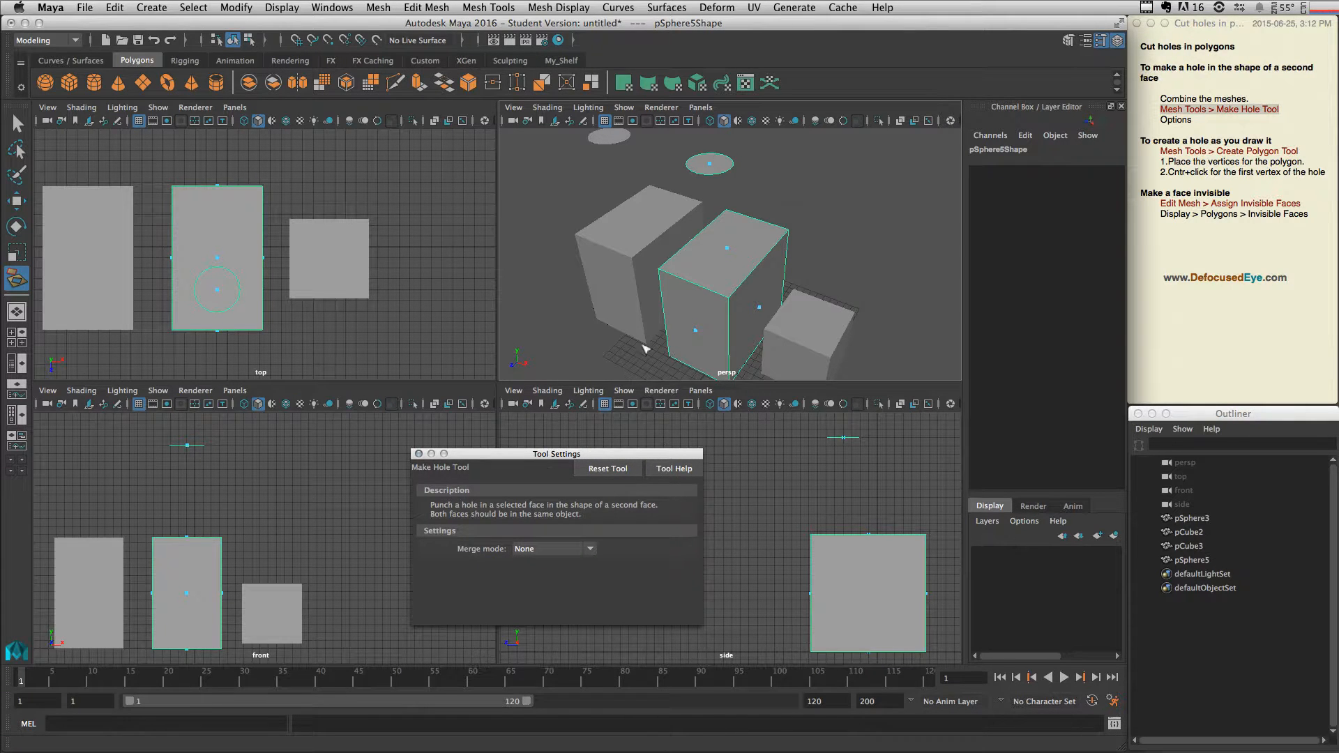
Step: With merge mode None, pick the cube's top face then the disc for the hole
click(553, 548)
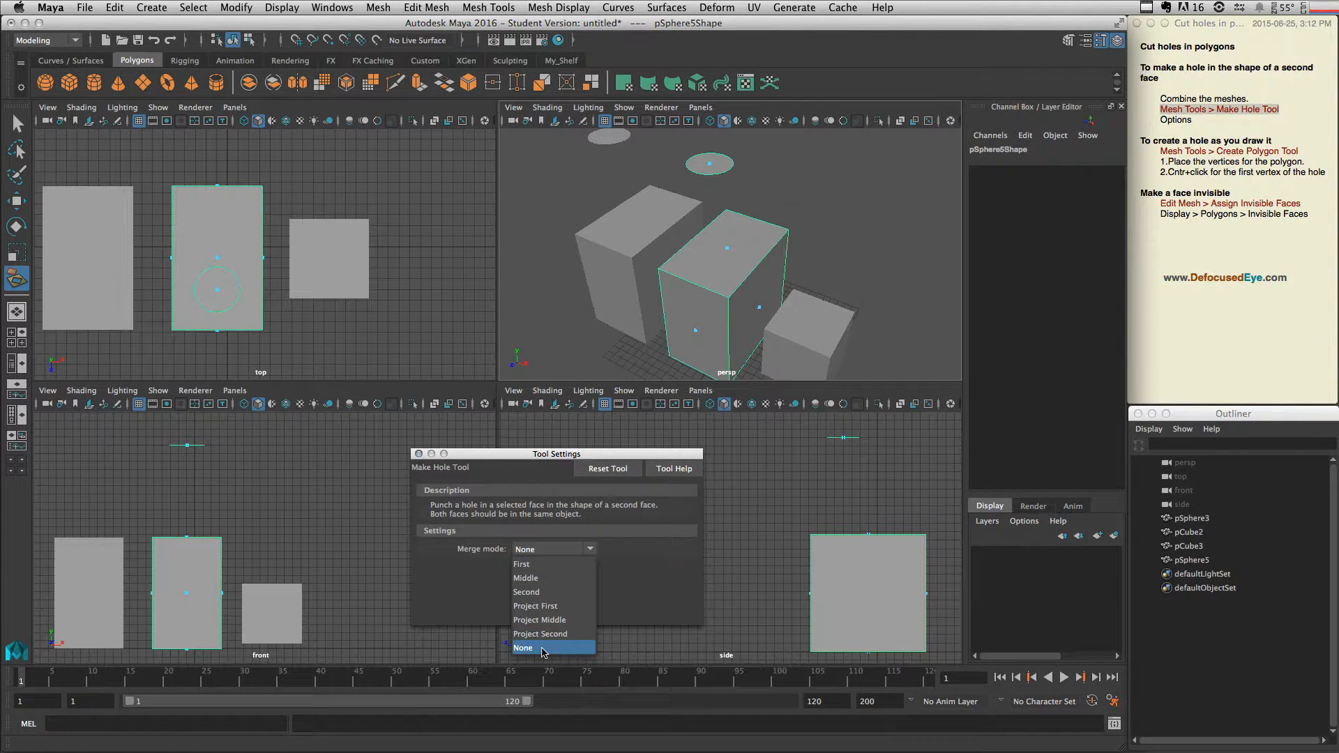
click(522, 647)
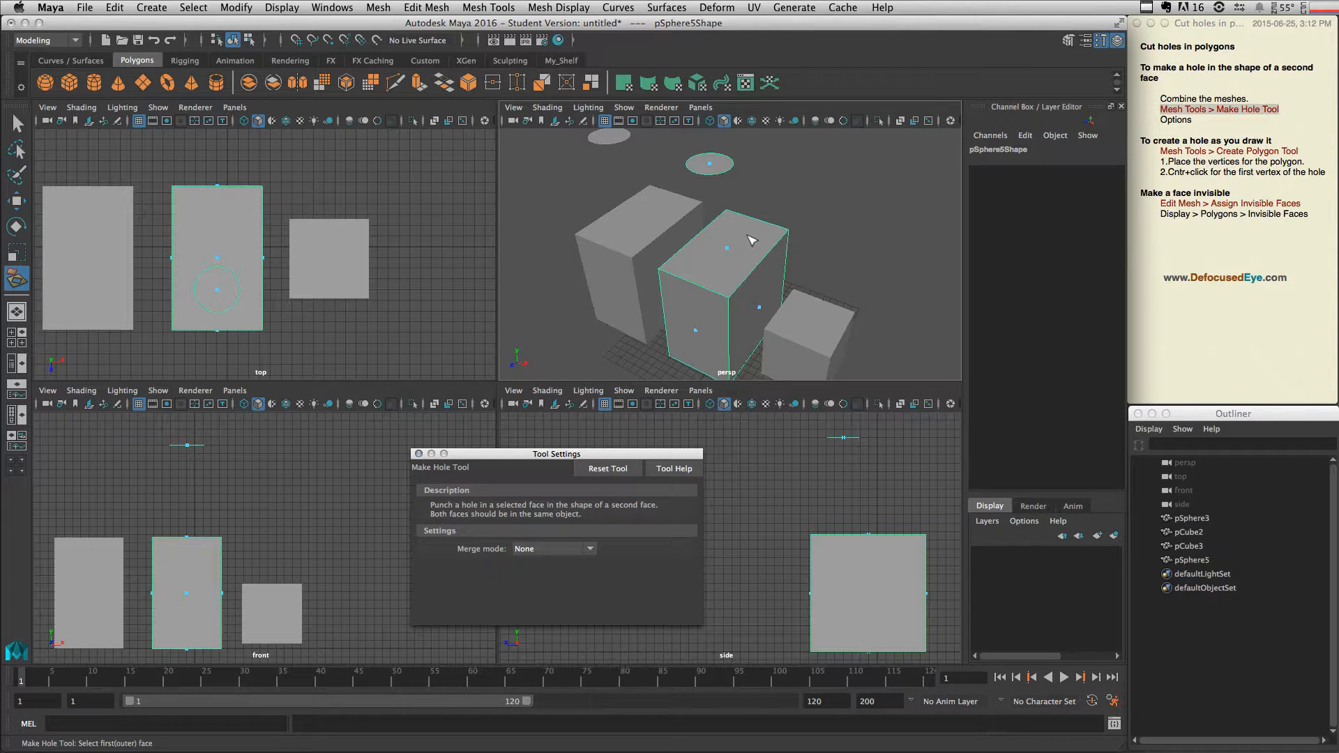
click(721, 242)
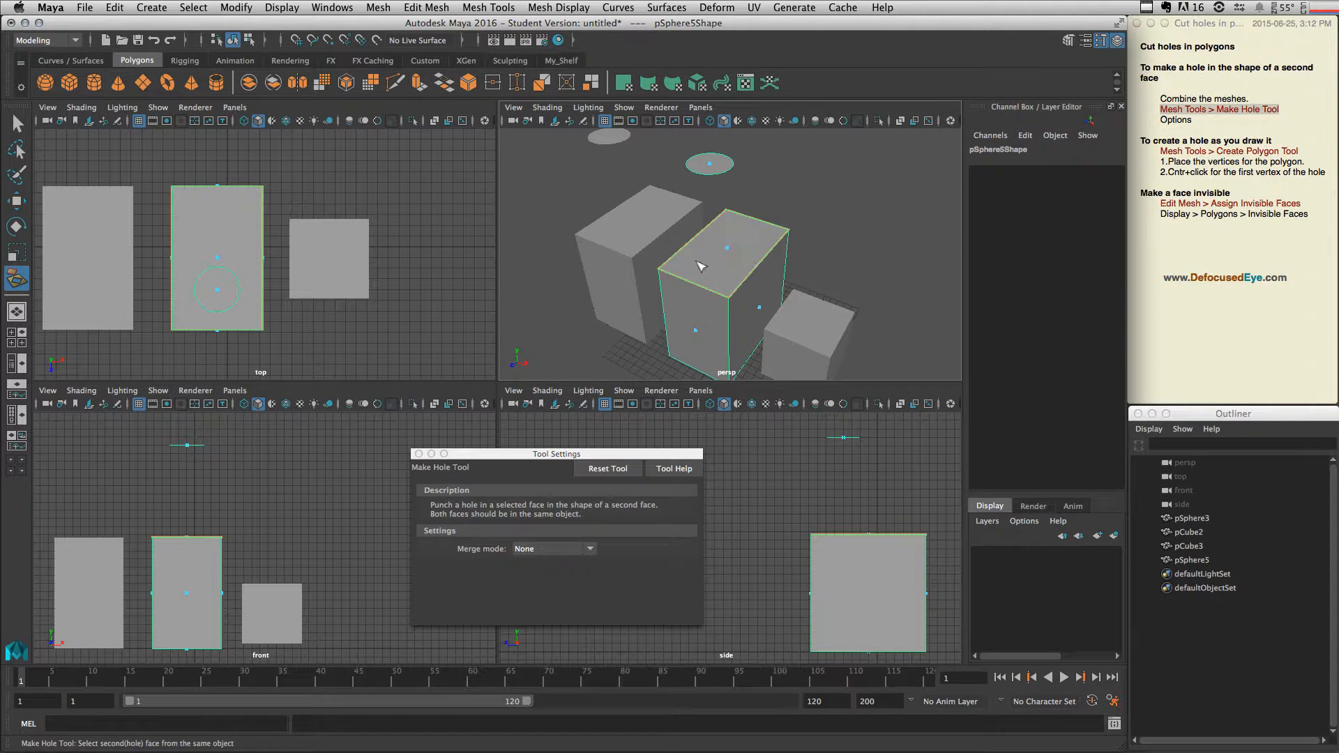
mouse_move(740, 250)
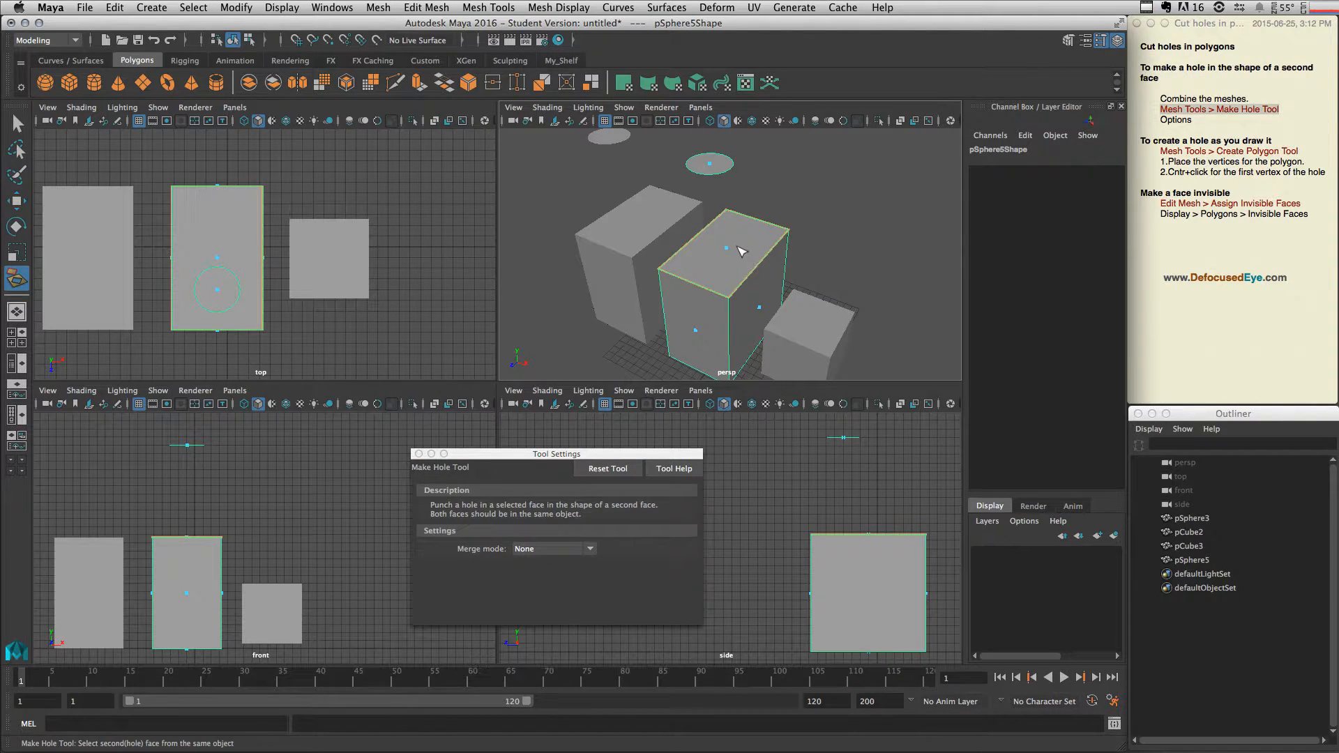
click(707, 163)
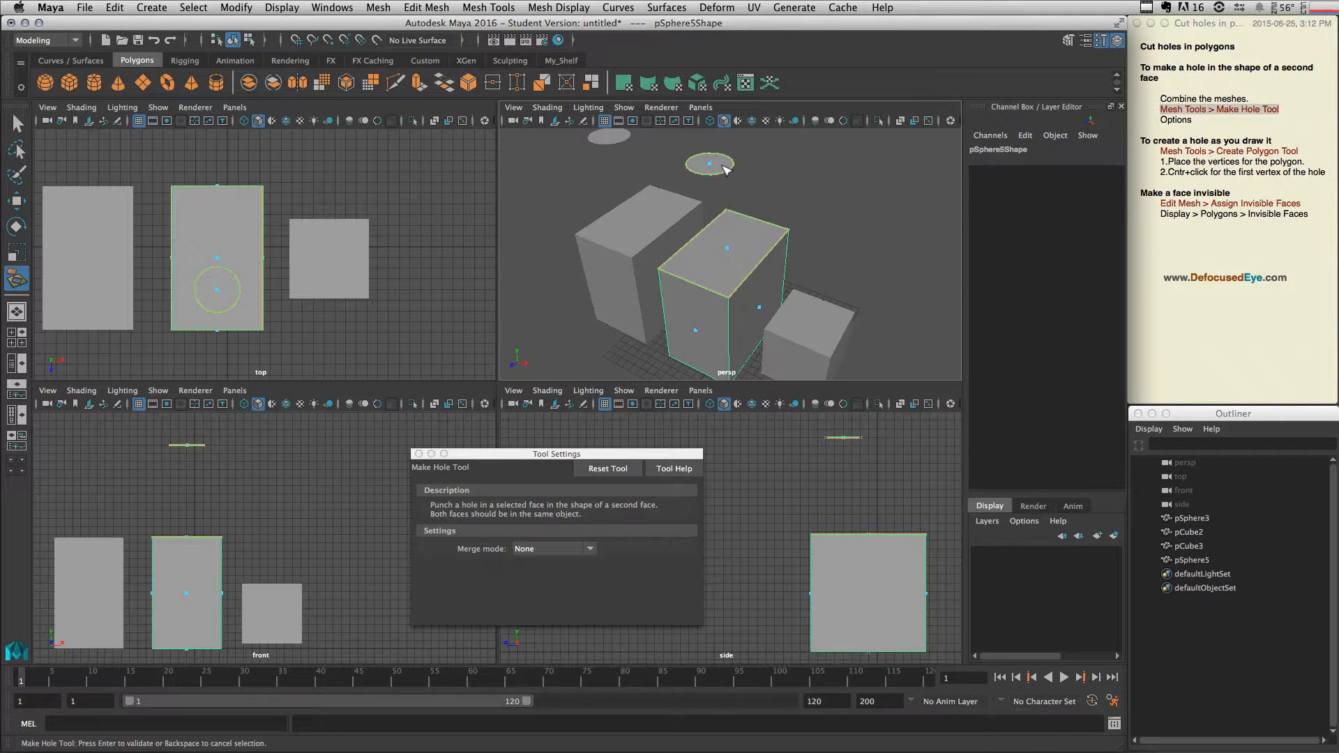
mouse_move(796, 175)
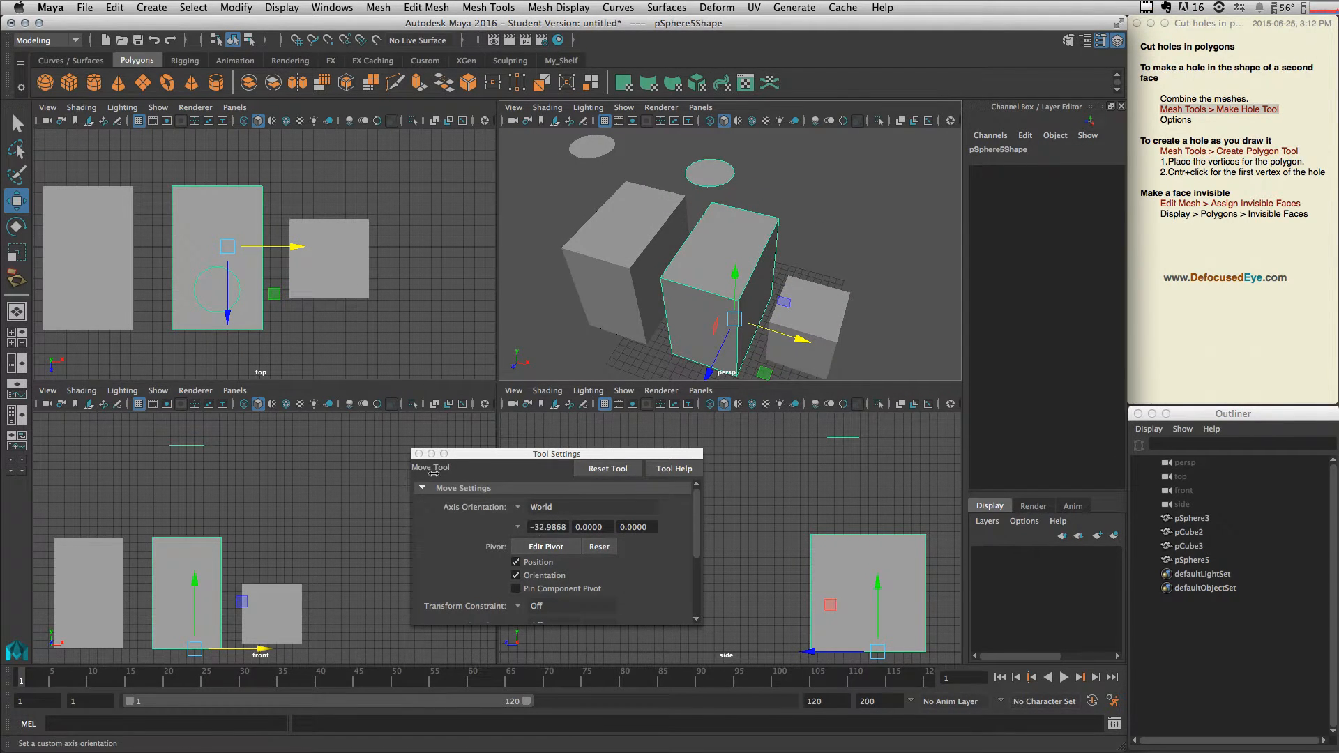
mouse_move(17, 279)
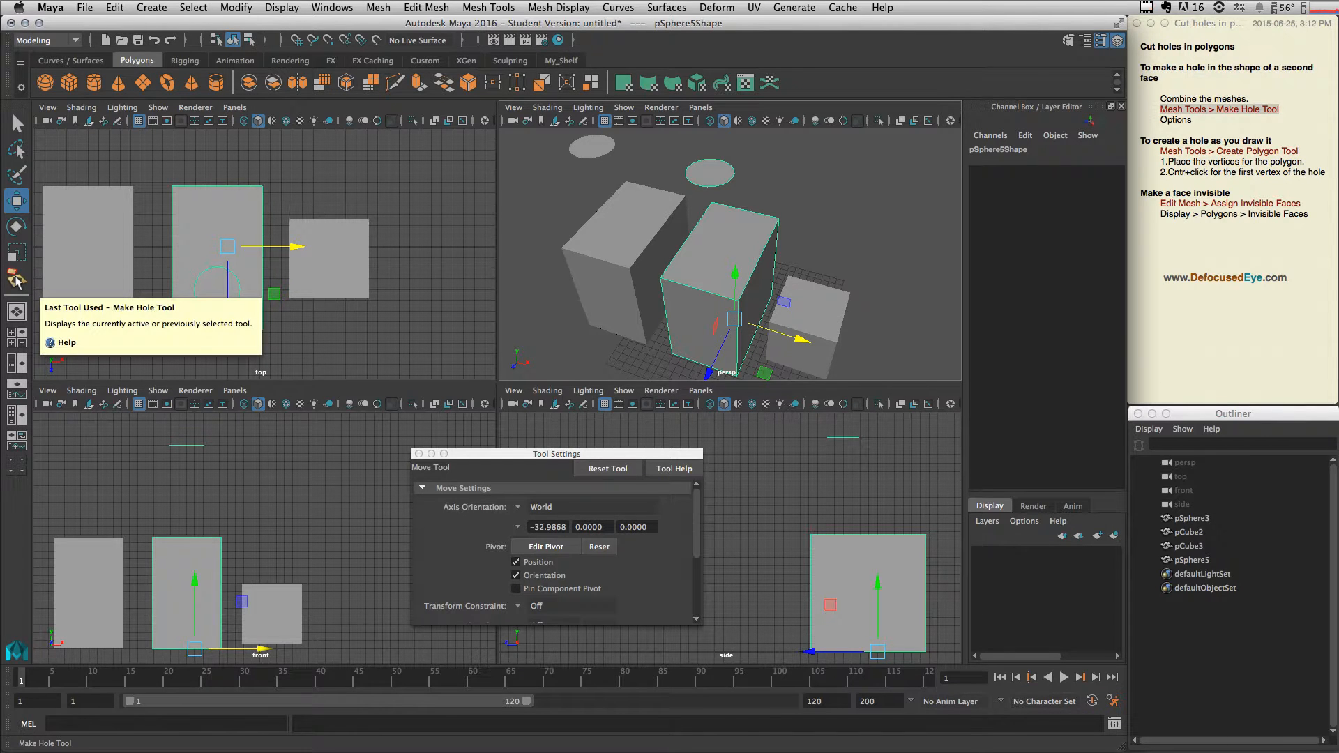
click(15, 279)
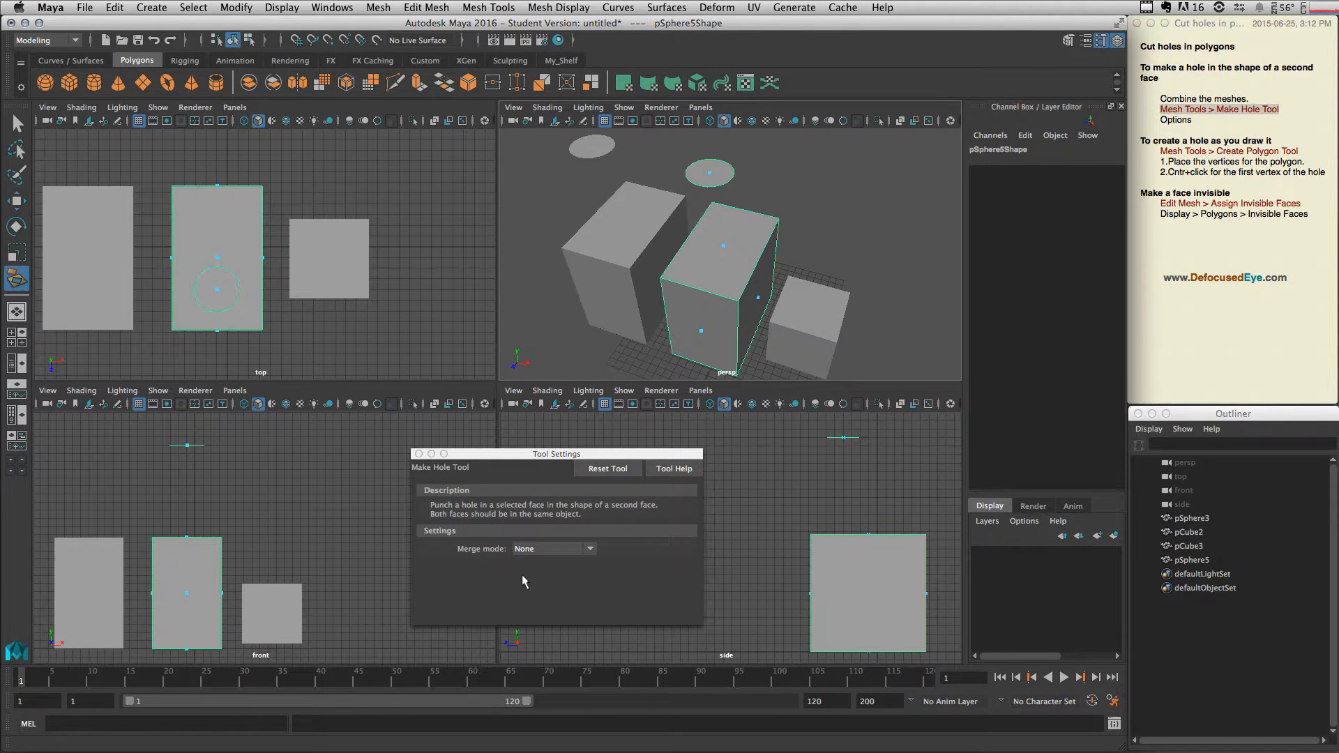
click(552, 548)
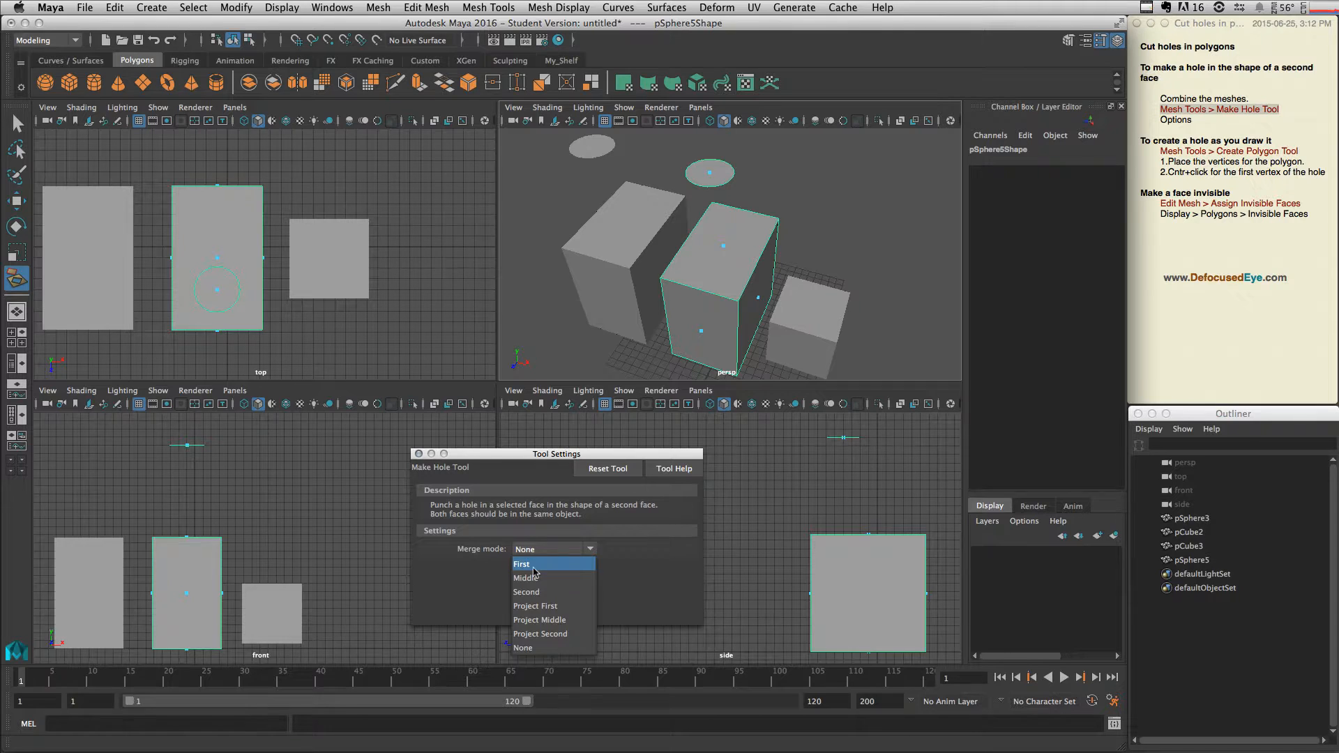
click(521, 564)
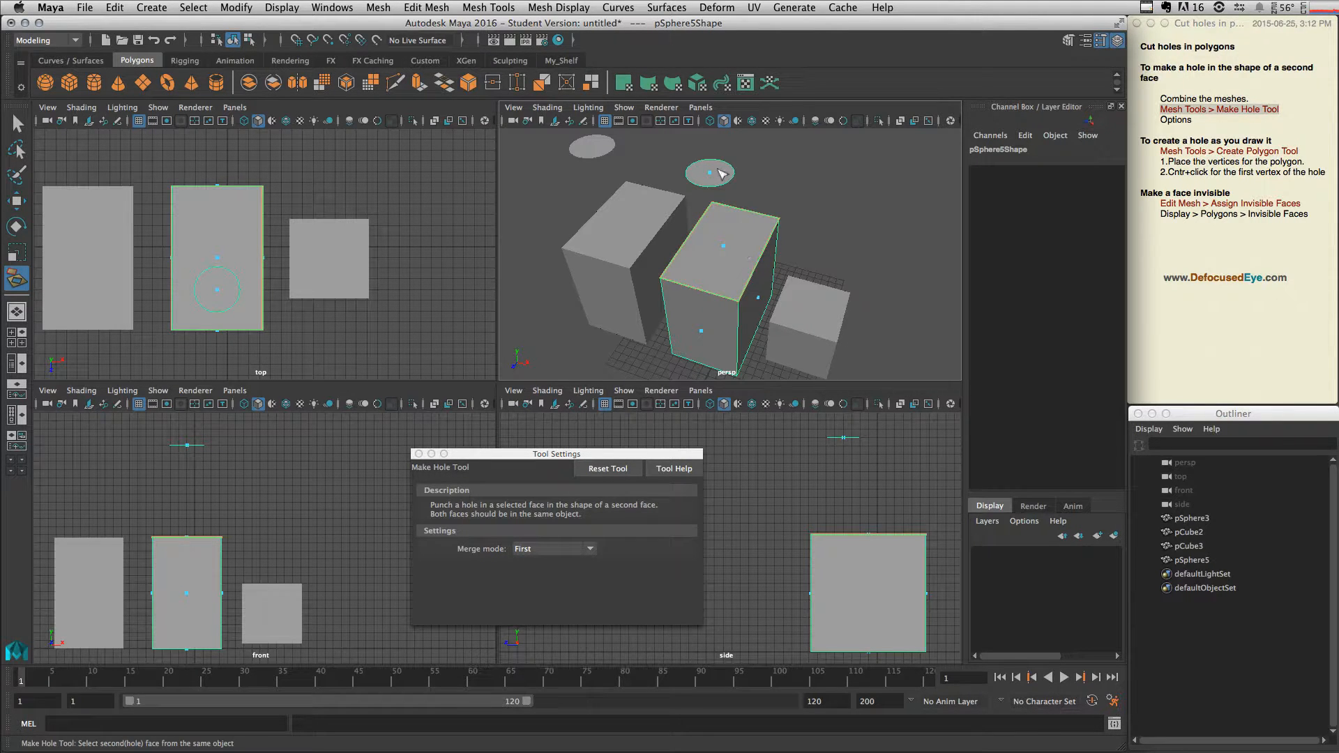
click(710, 173)
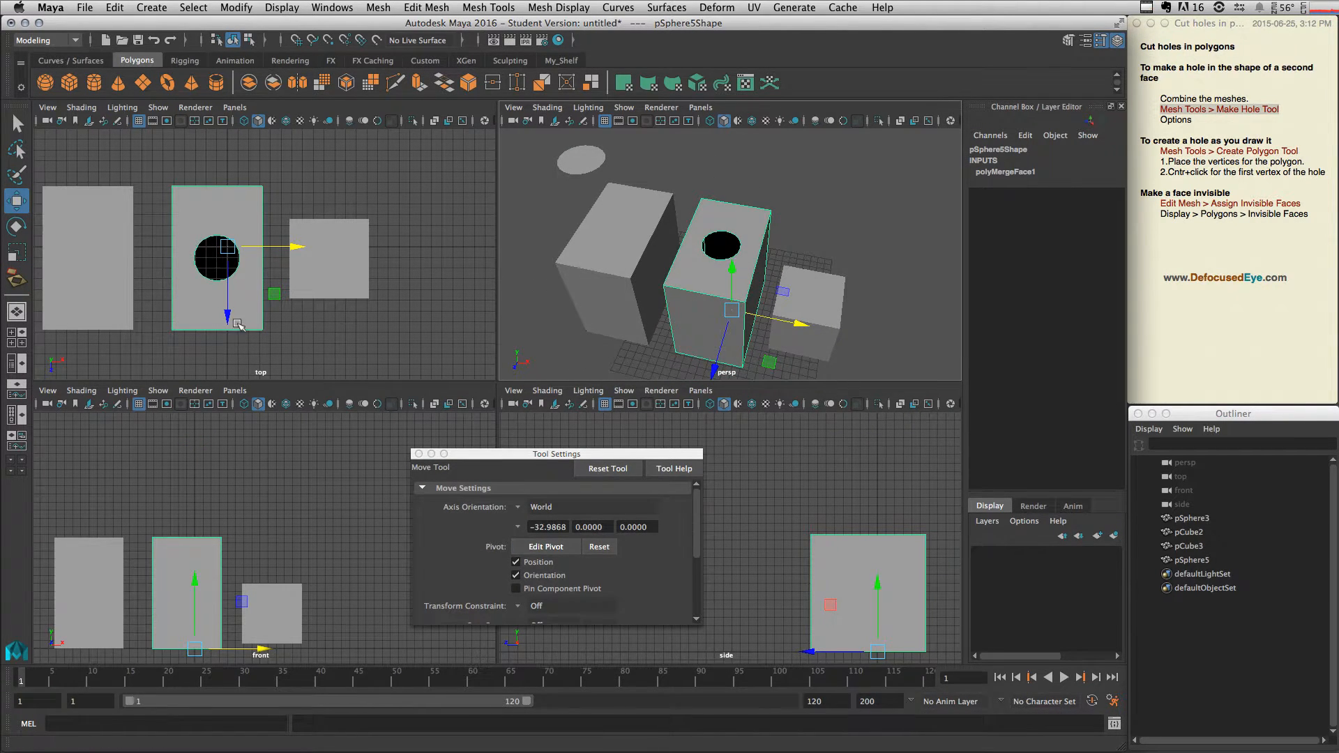
mouse_move(756, 237)
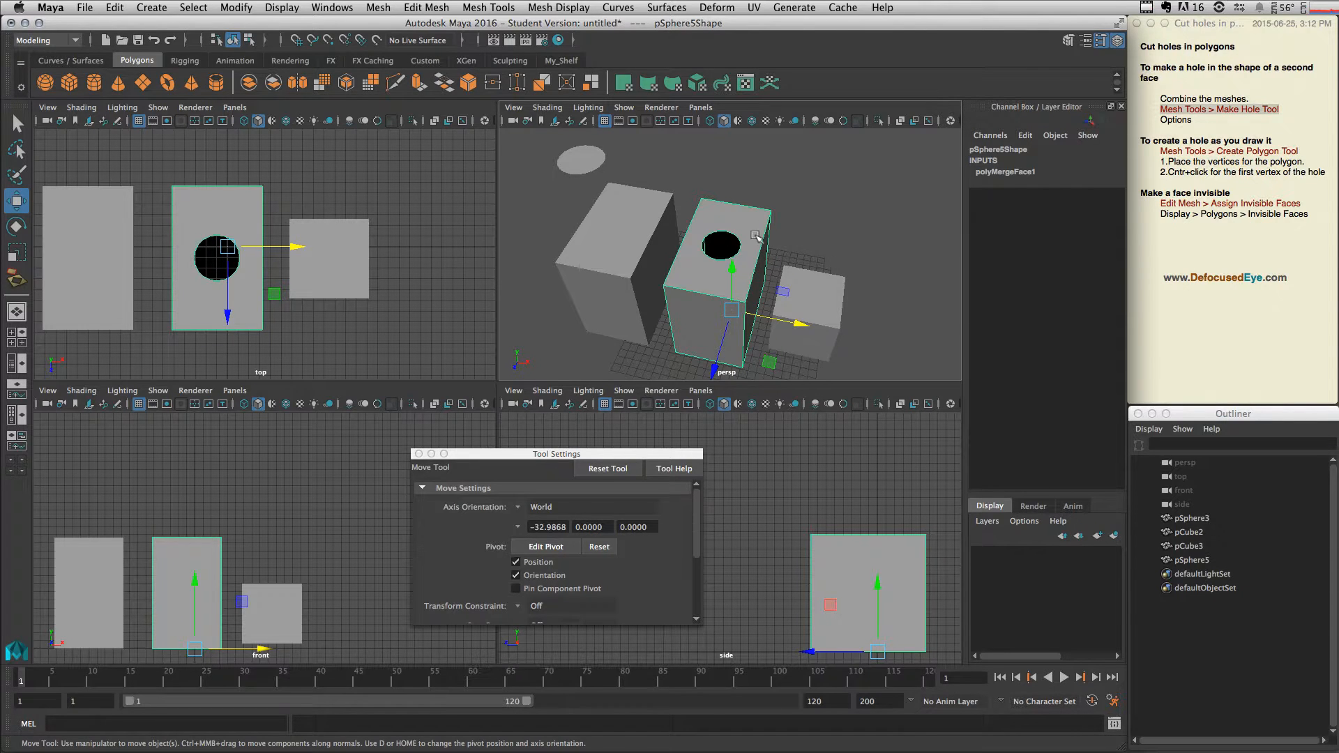
mouse_move(788, 250)
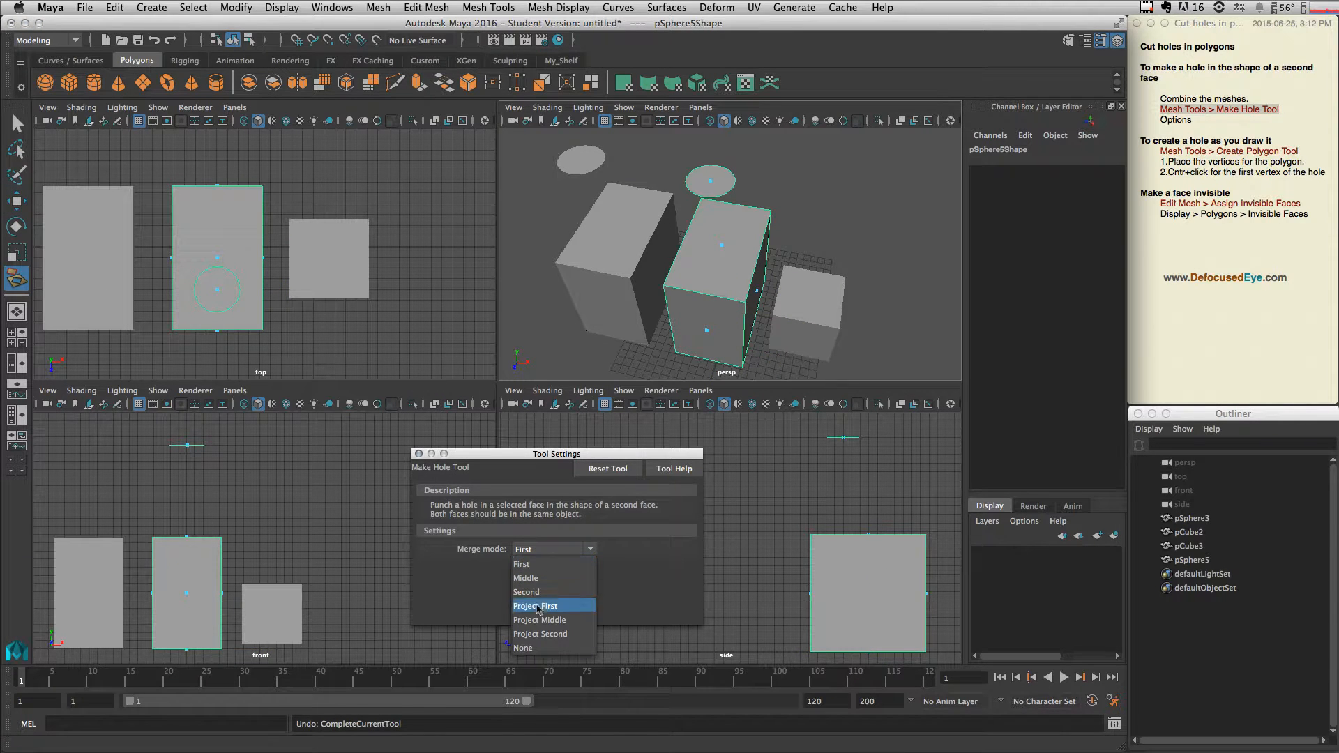
click(535, 605)
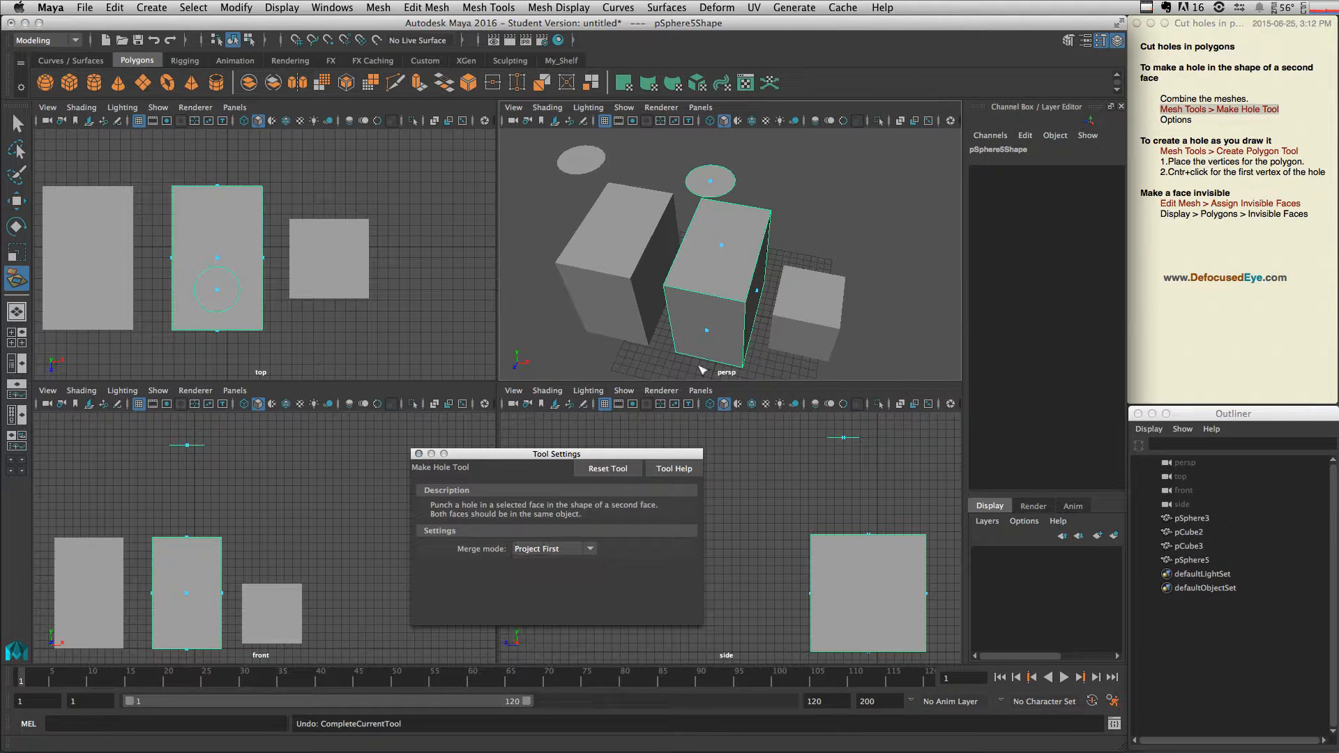
click(717, 188)
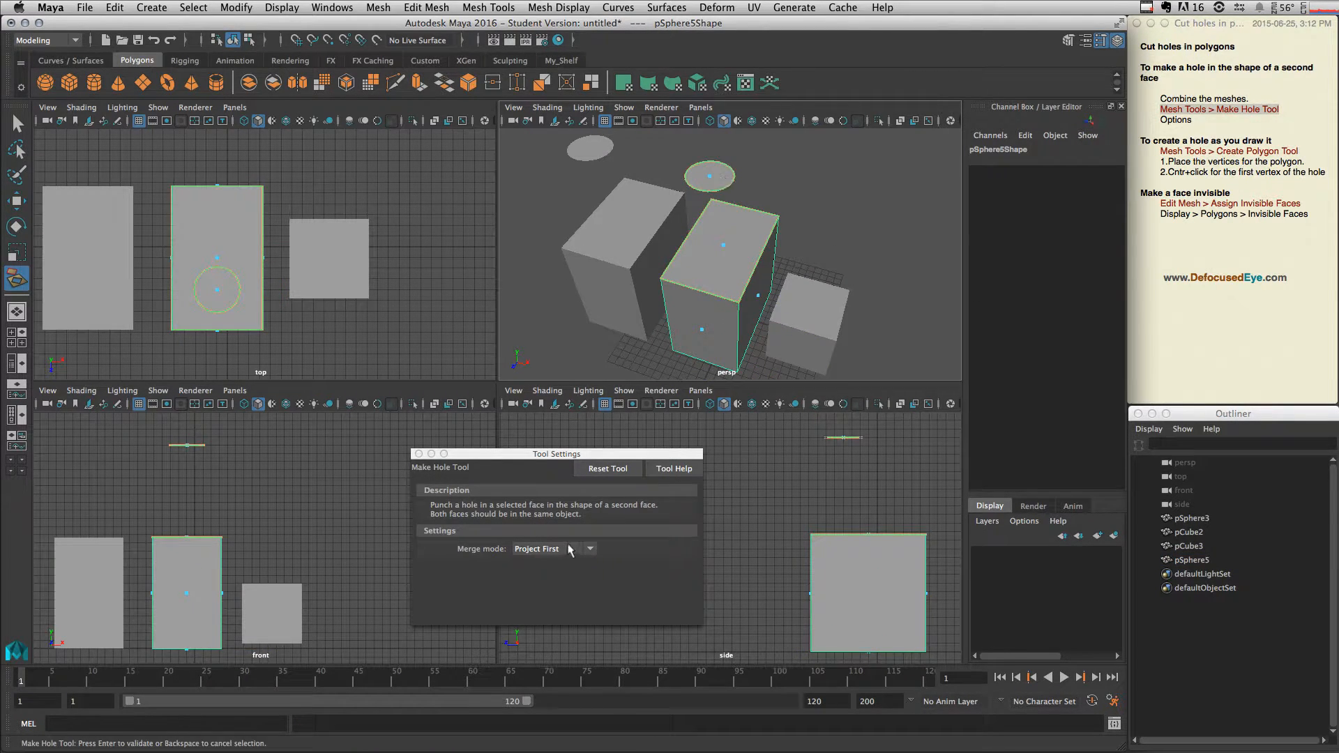
click(554, 548)
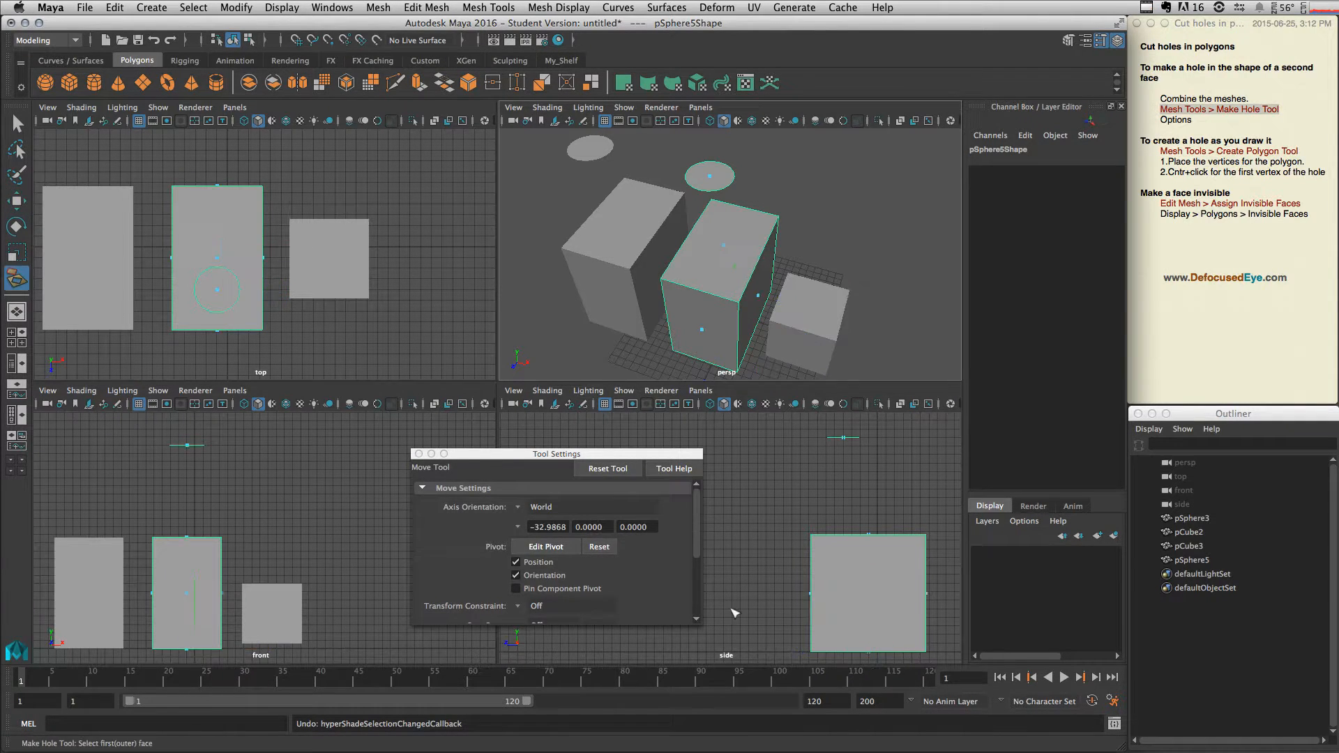
click(551, 549)
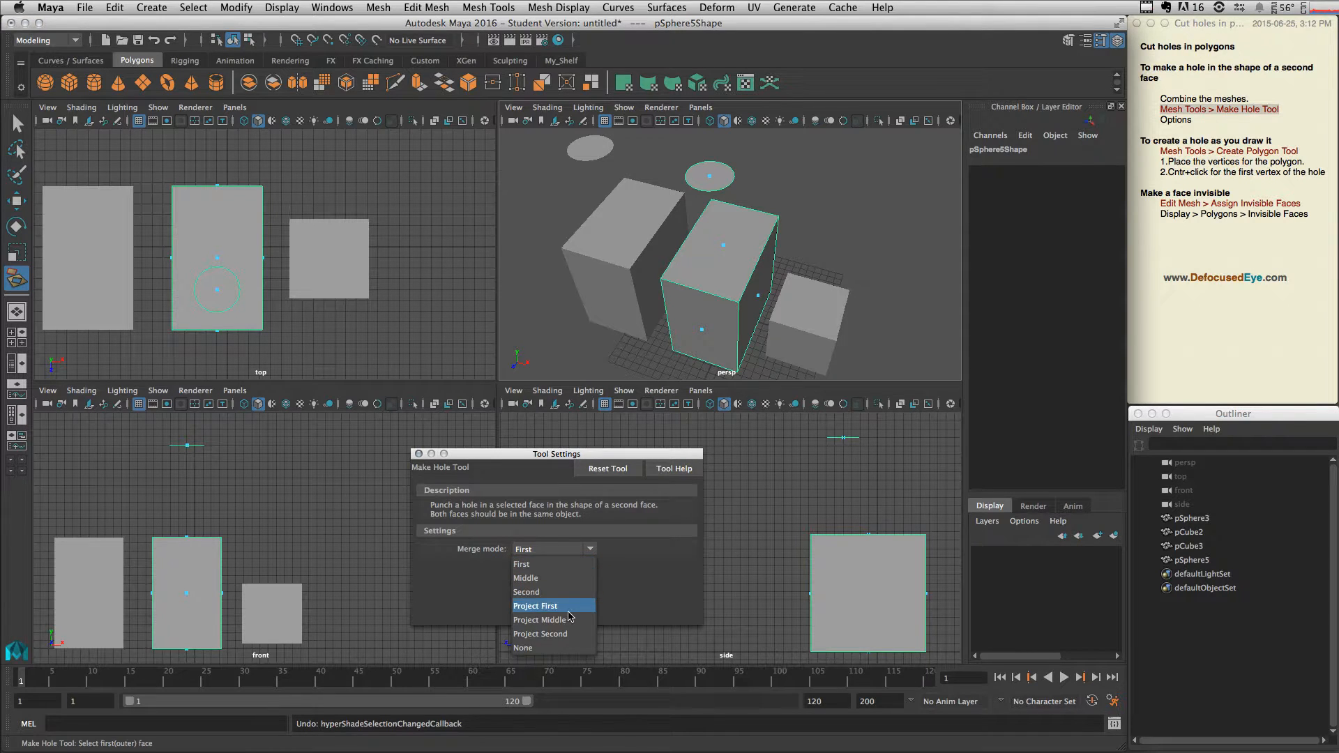
click(535, 605)
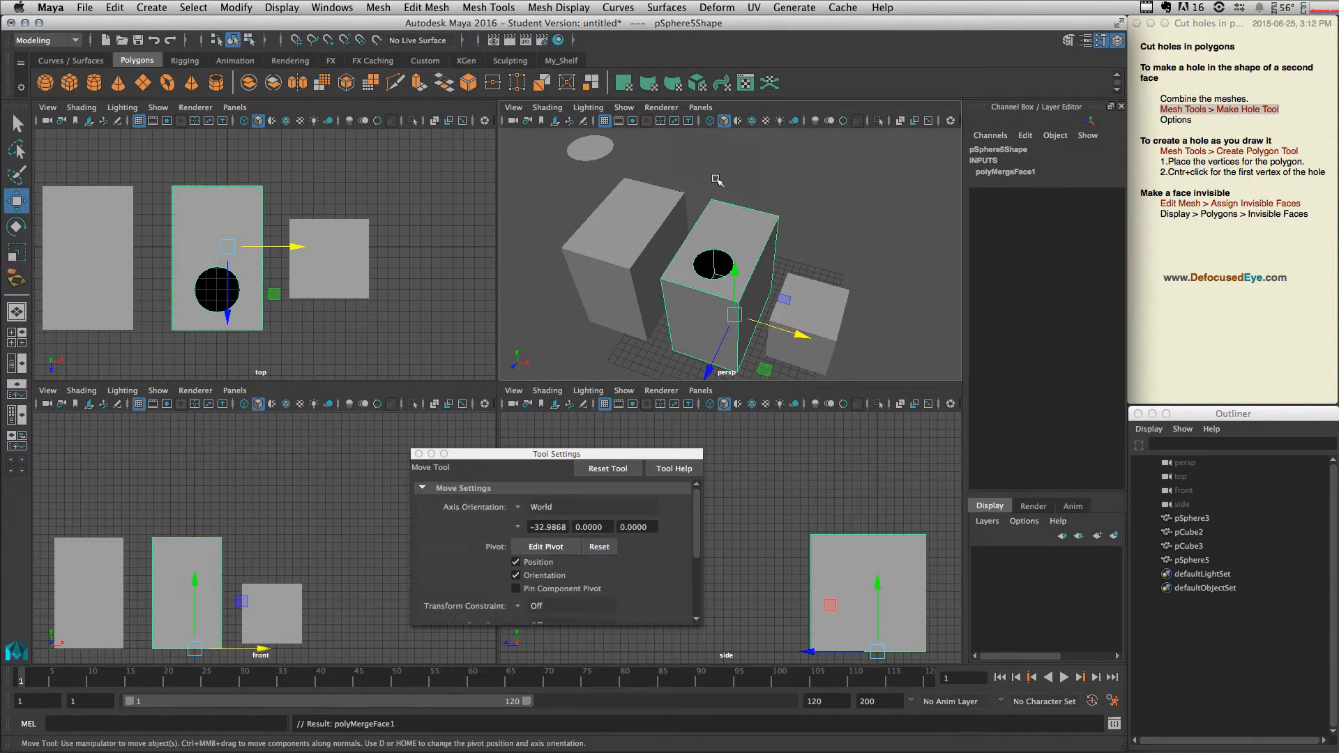
mouse_move(52, 310)
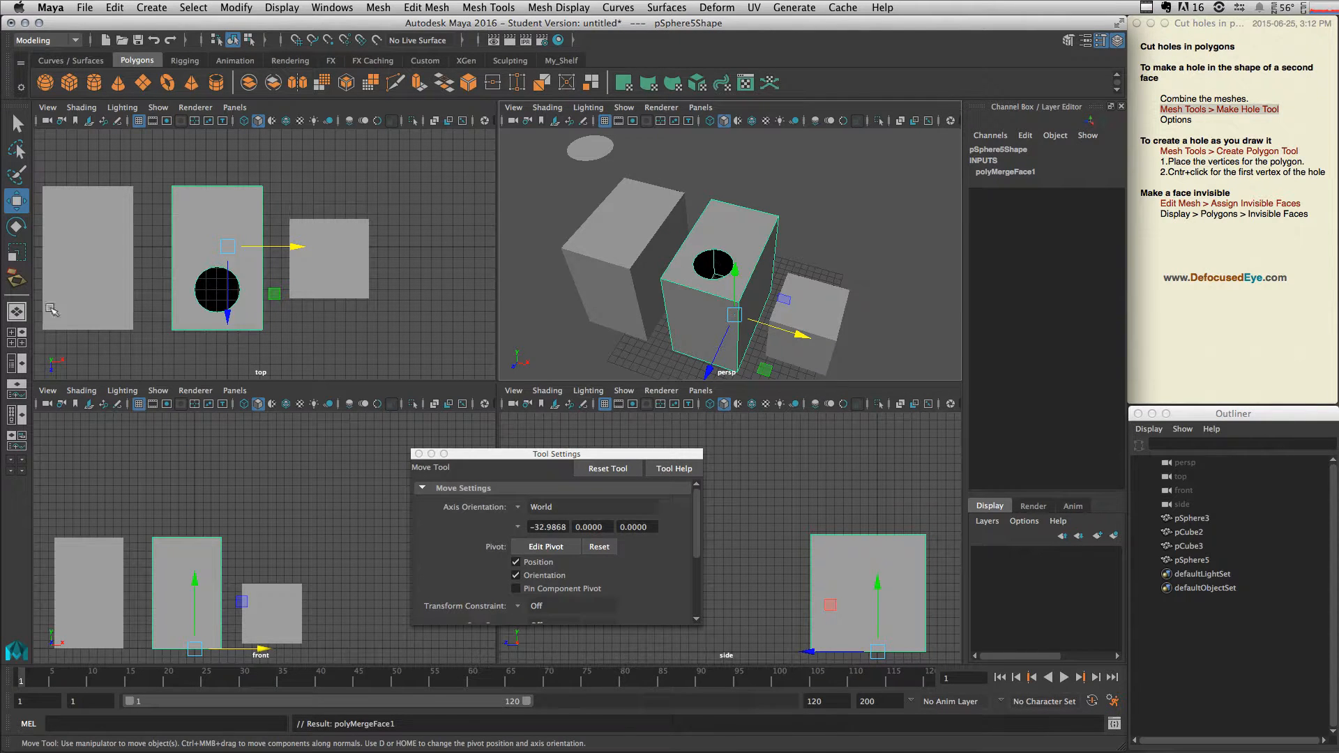
mouse_move(721, 290)
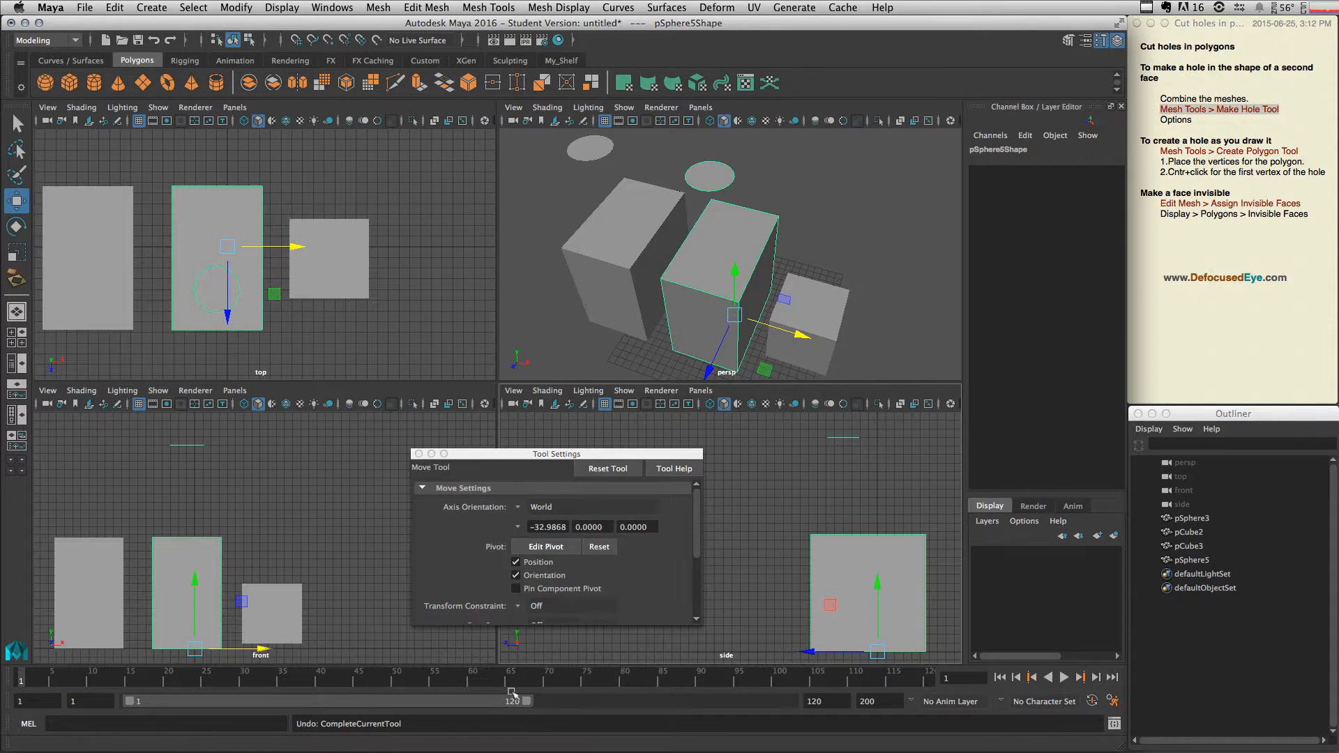
click(551, 548)
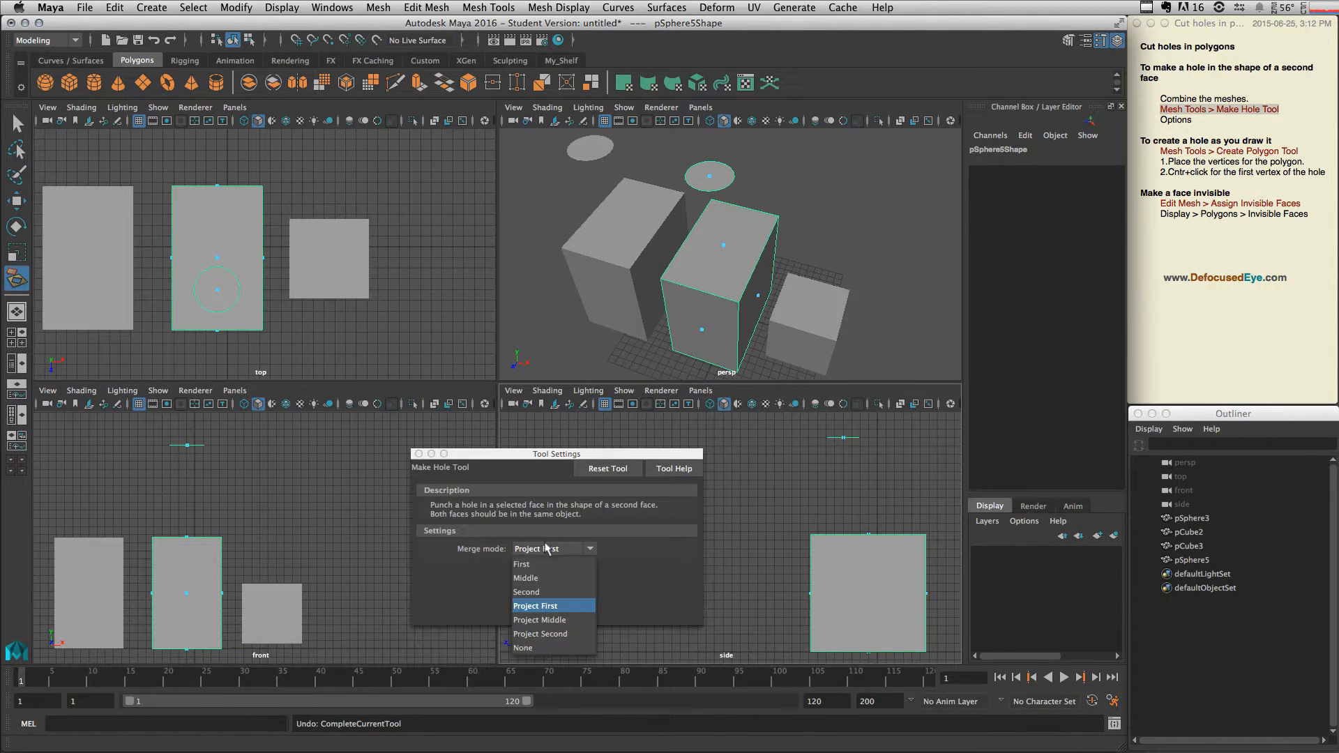
Step: Cut a hole with merge mode Middle and undo it, leaving the cube top whole
click(526, 578)
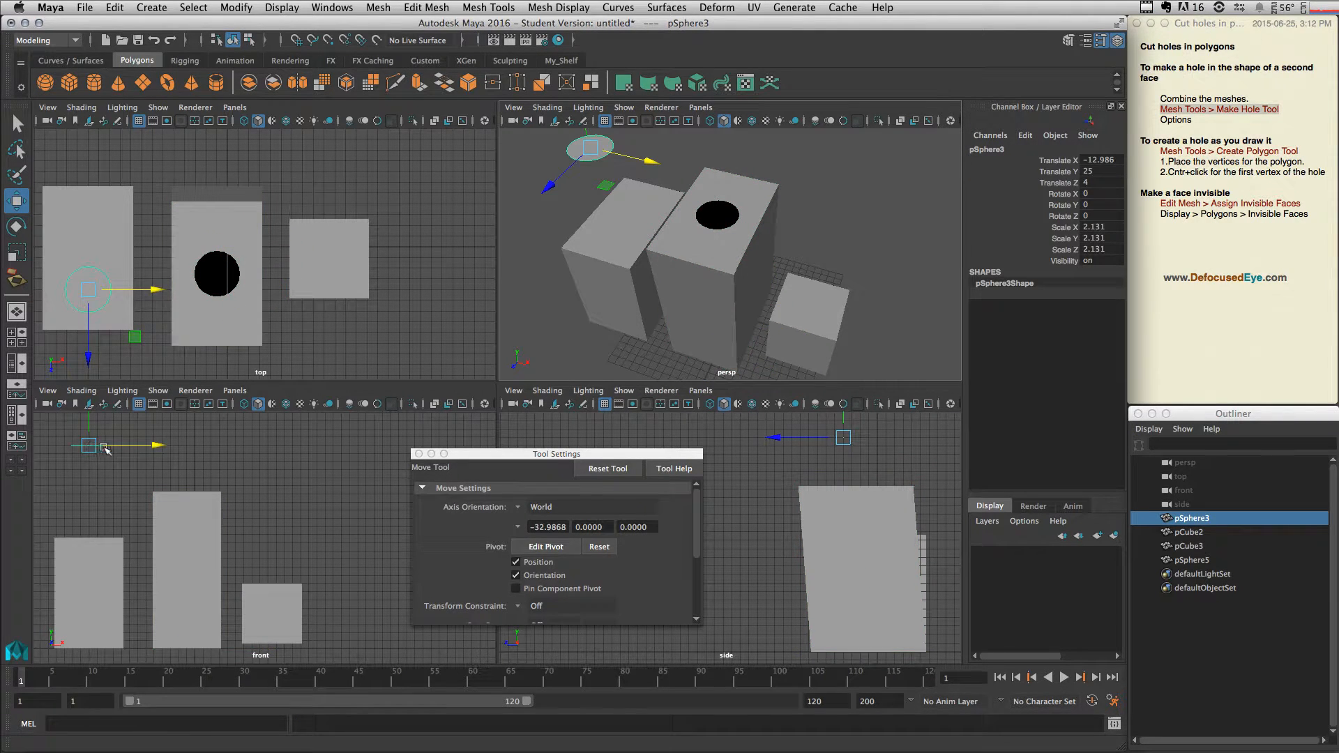
mouse_move(104, 544)
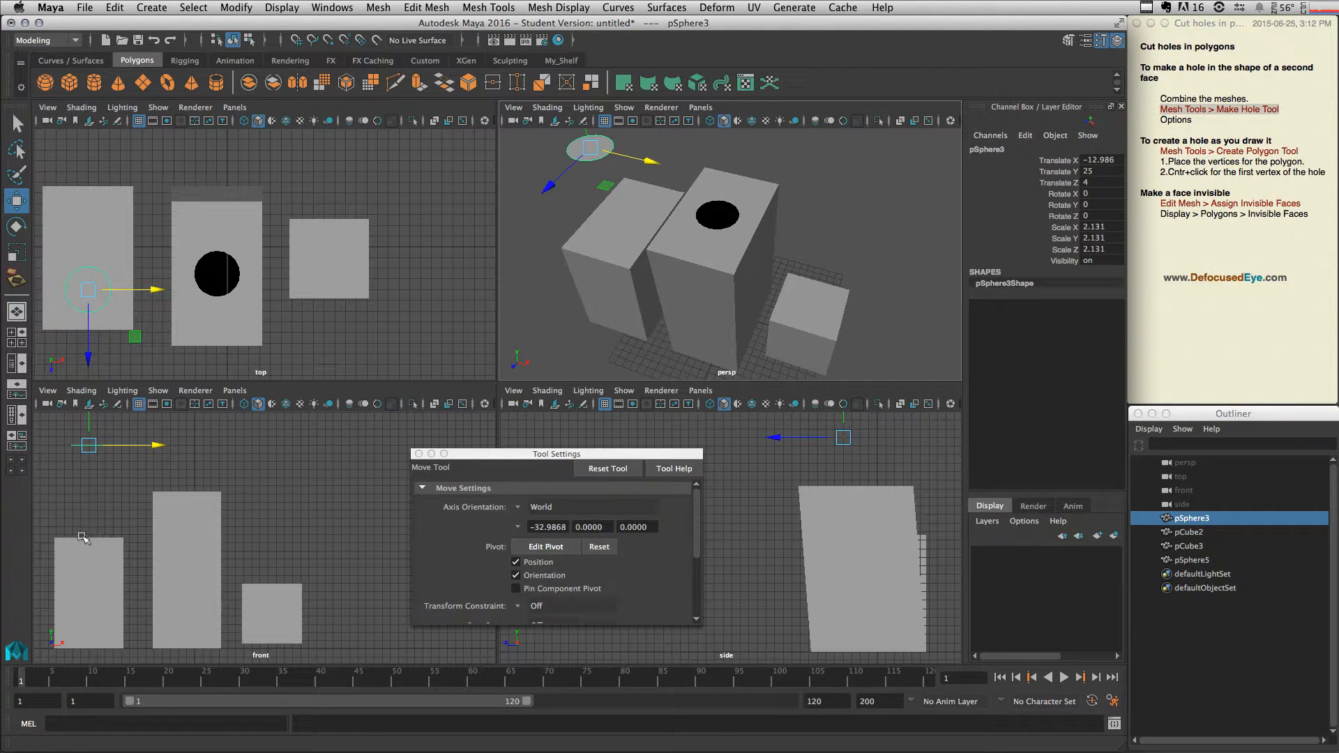
mouse_move(80, 327)
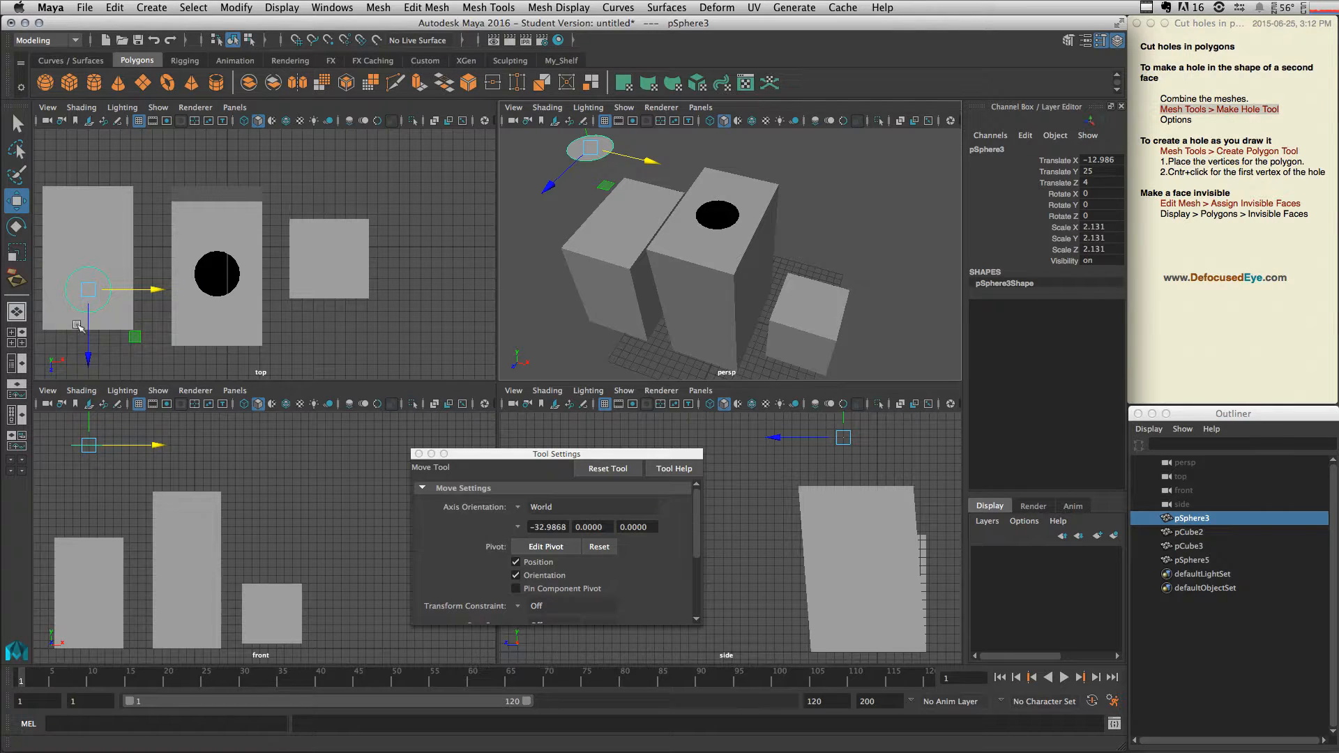
click(1218, 109)
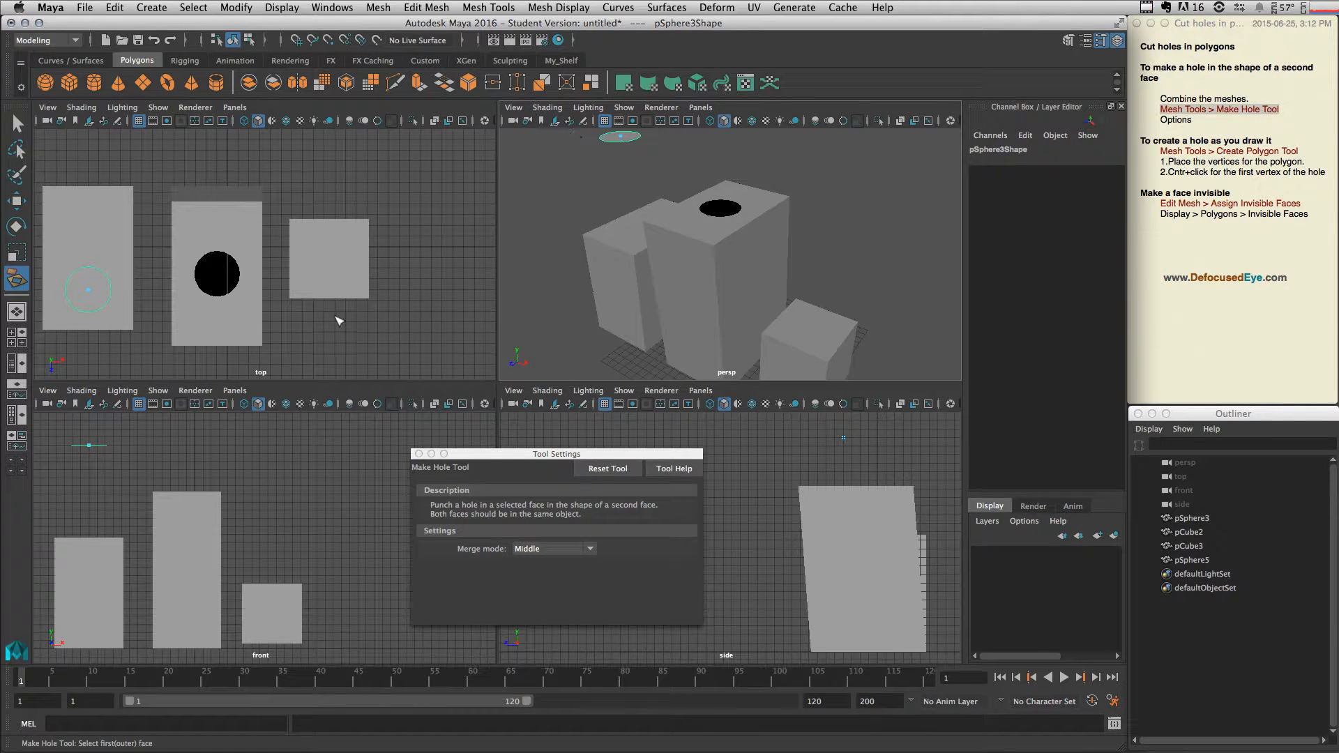
mouse_move(156, 499)
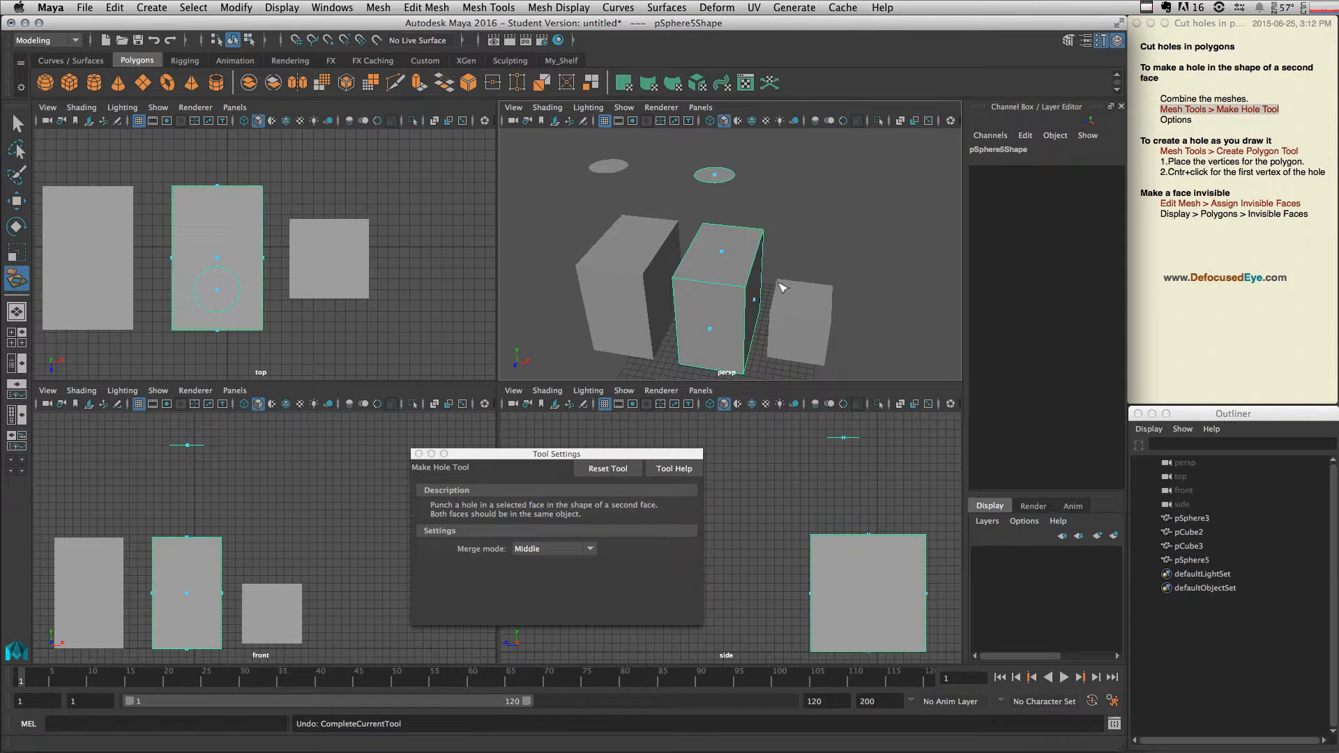
Step: Set the hole merge mode to Project Middle
click(553, 548)
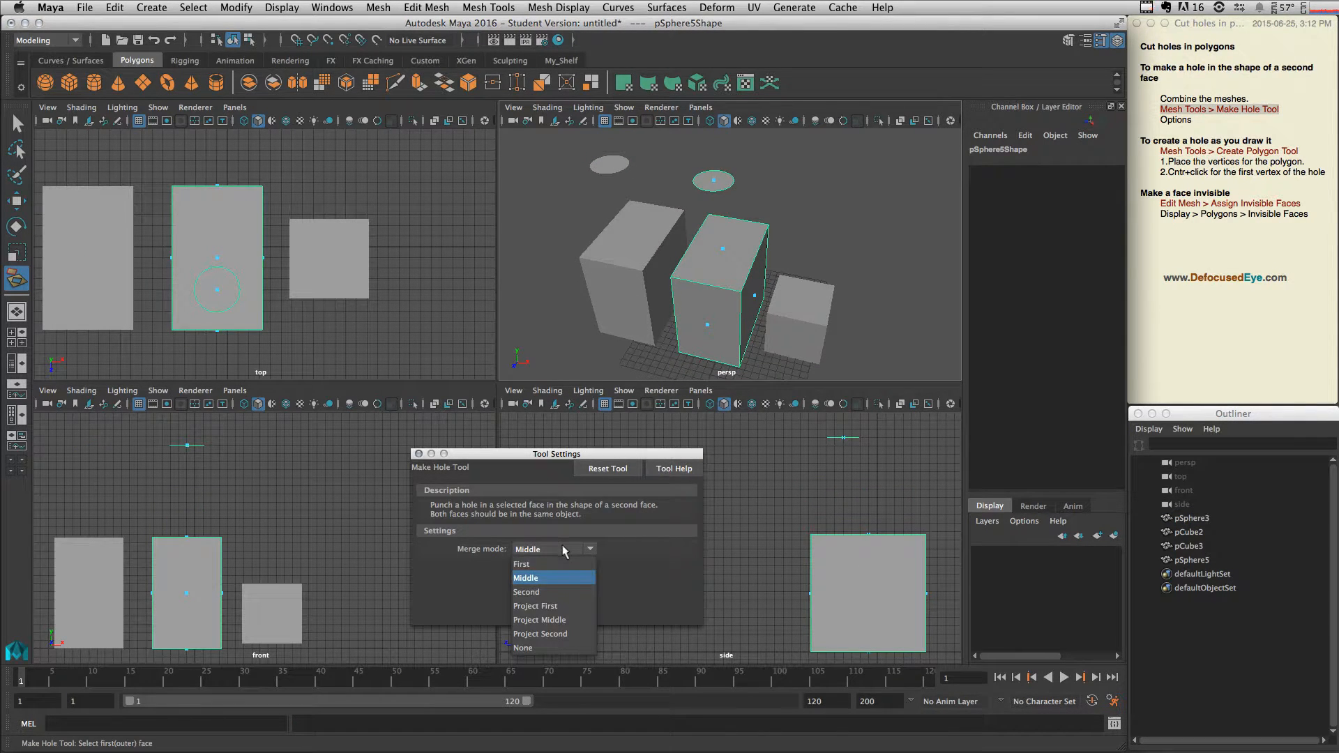
mouse_move(567, 619)
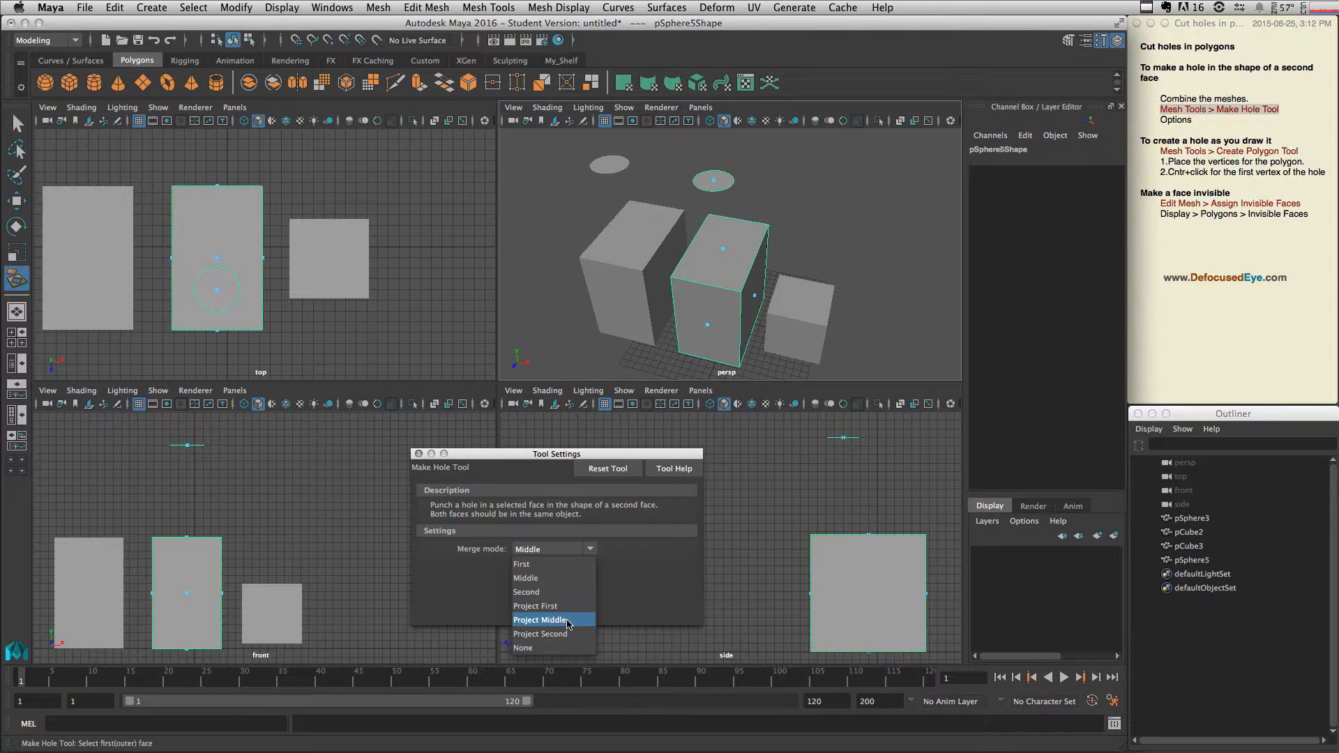
click(541, 619)
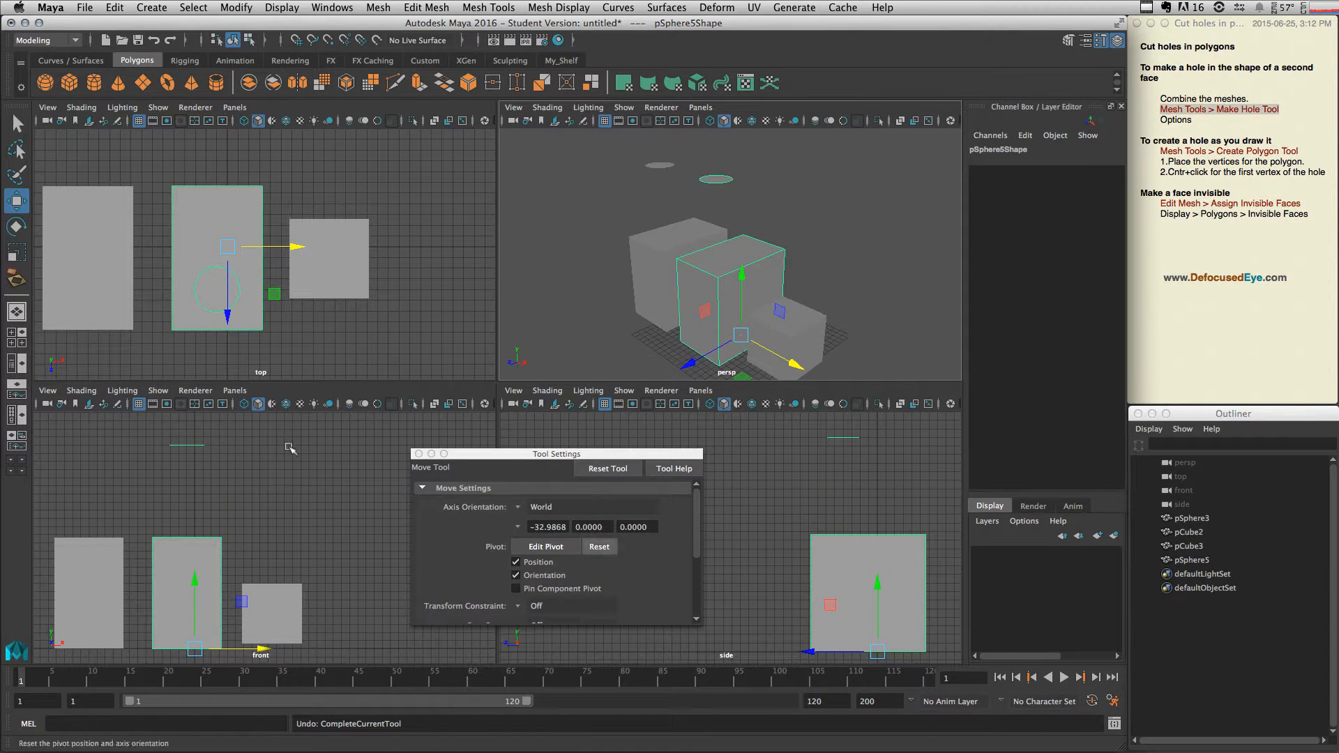
Step: Set merge mode to Second and attempt the hole that lifts the cube top to the disc
click(553, 548)
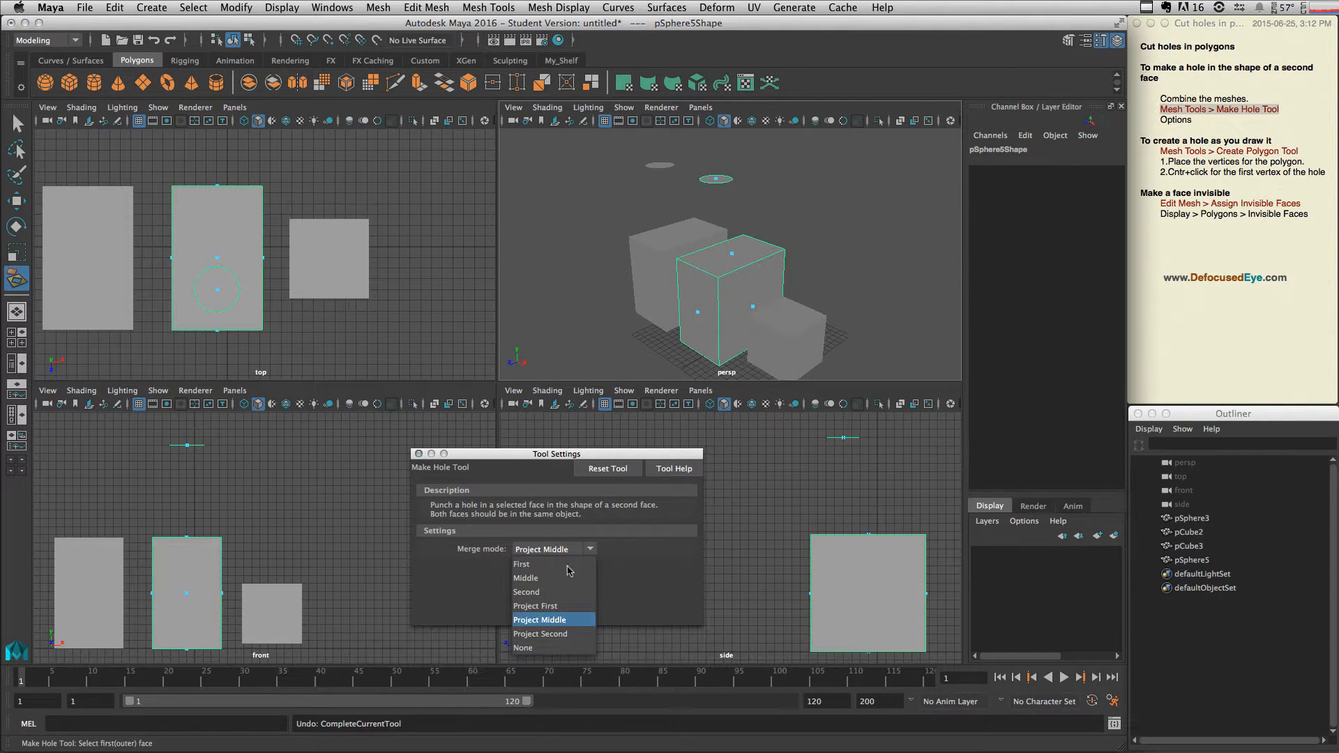
mouse_move(549, 591)
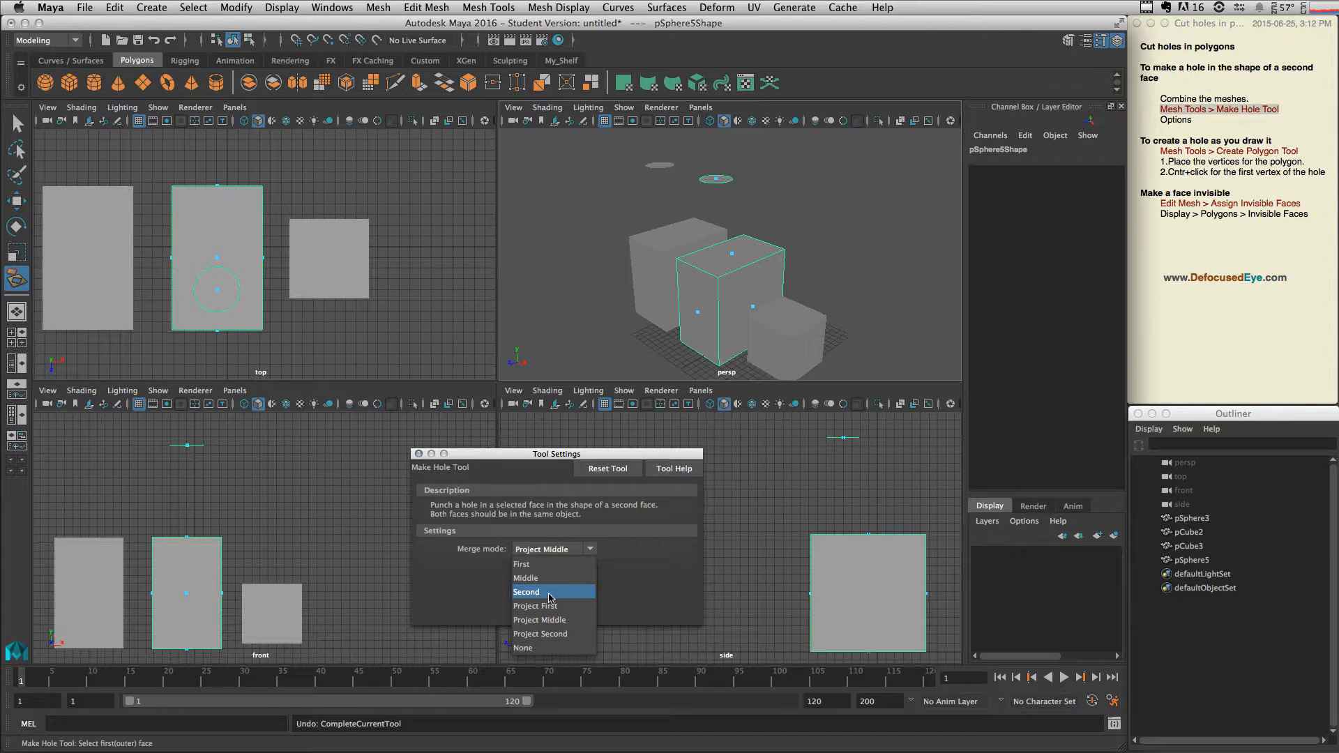
click(527, 591)
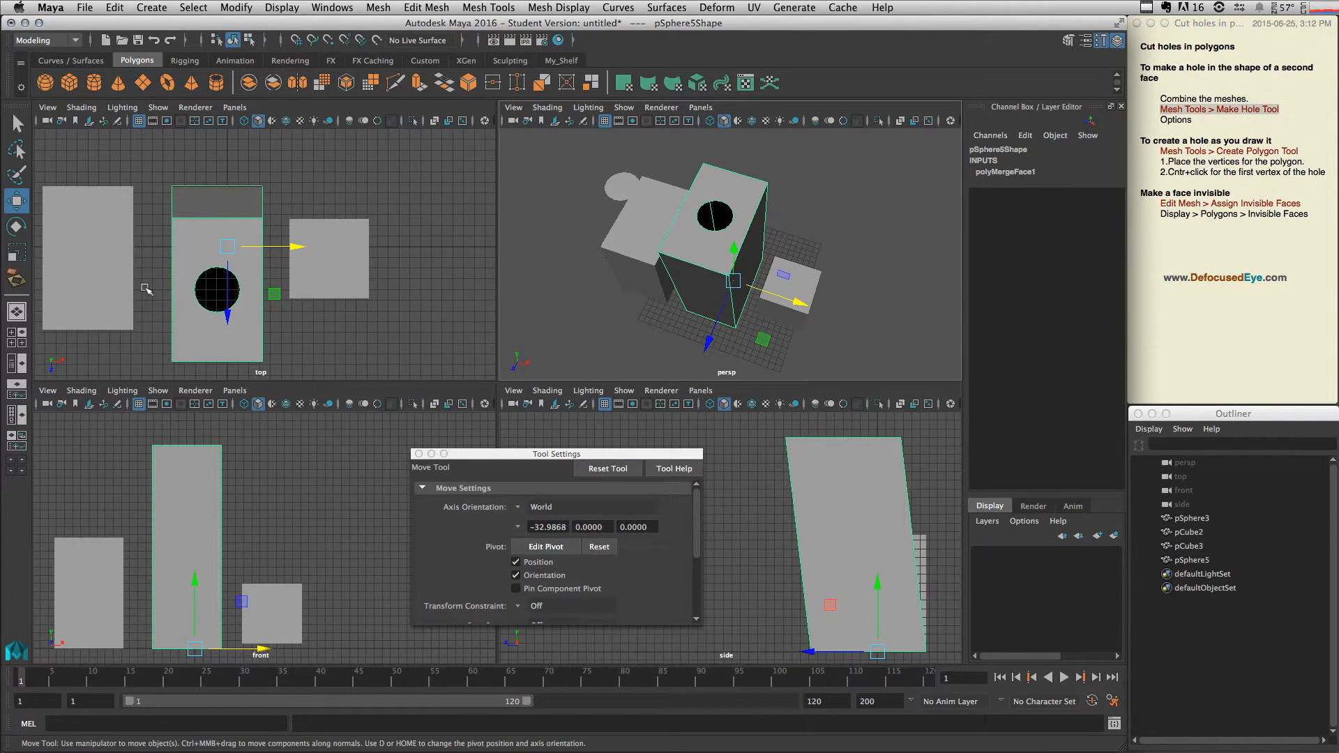
click(1189, 519)
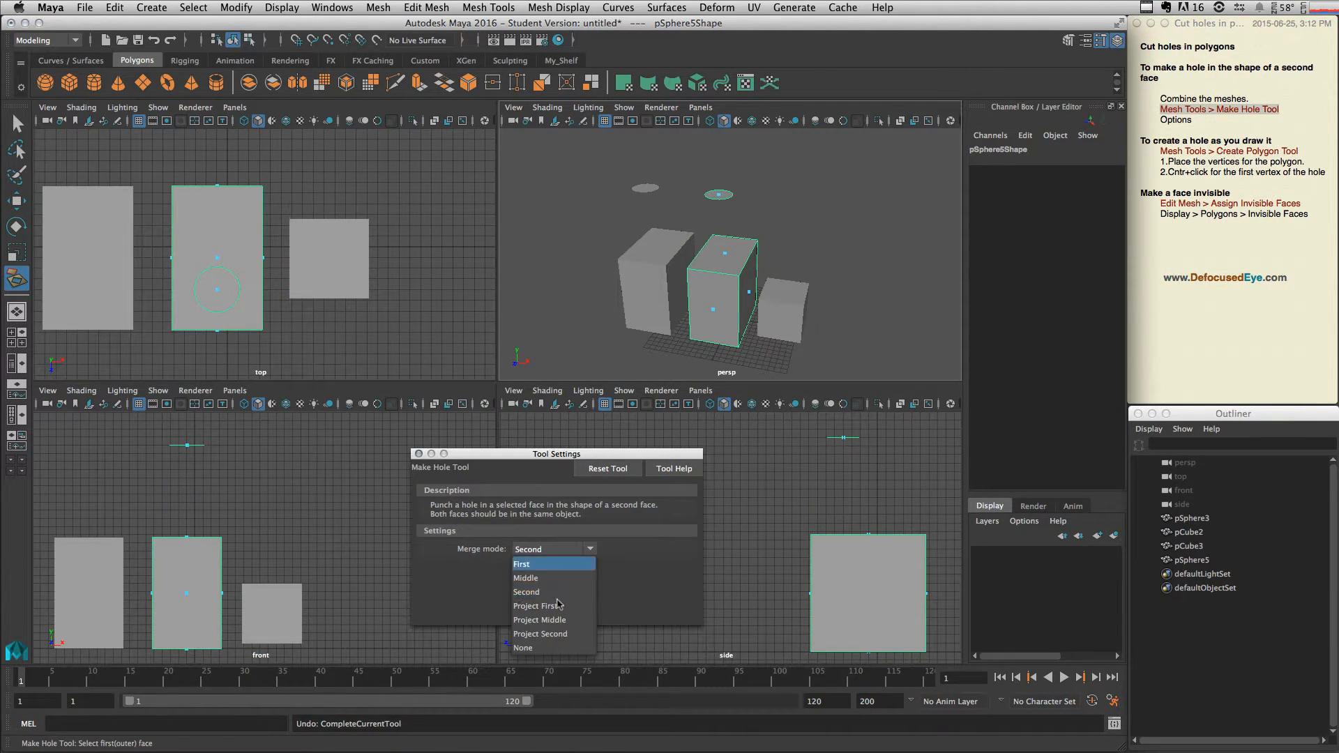
mouse_move(540, 633)
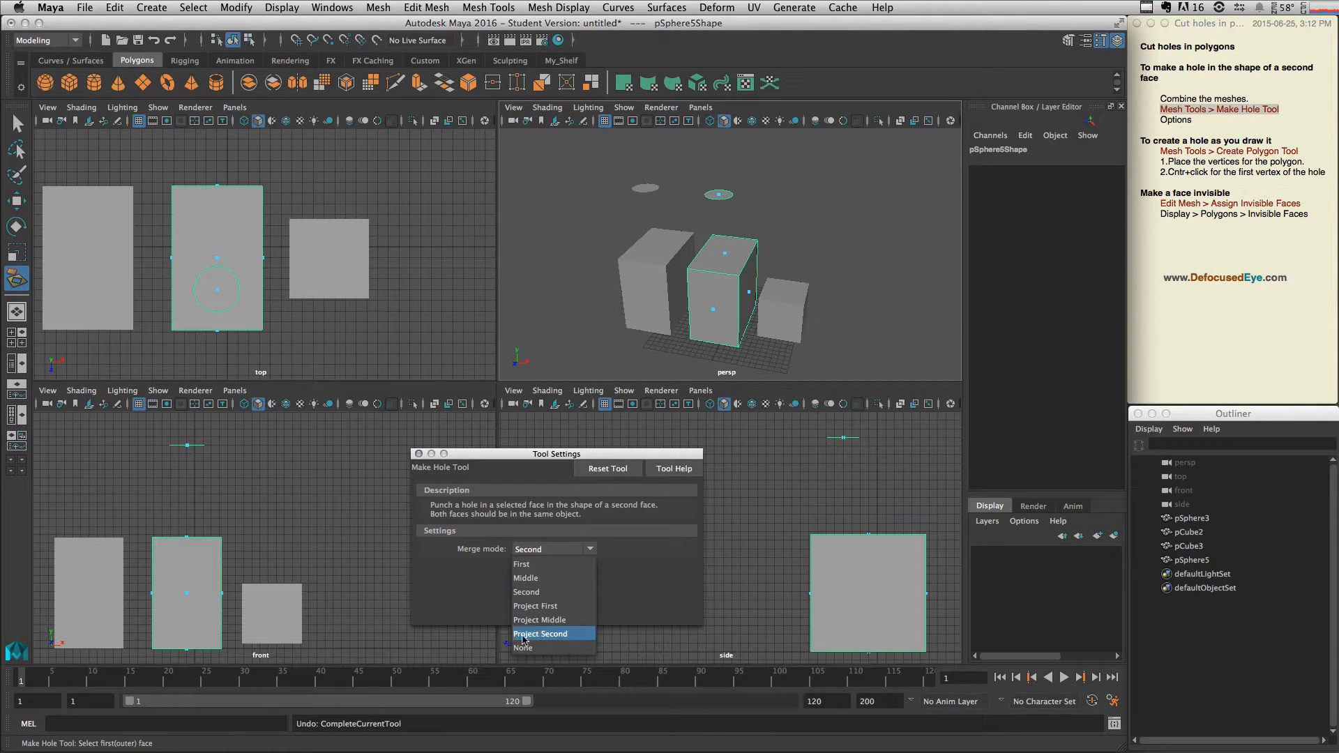
Step: Cut a Project Second hole in the cube top, then switch to Second and confirm another hole
click(541, 633)
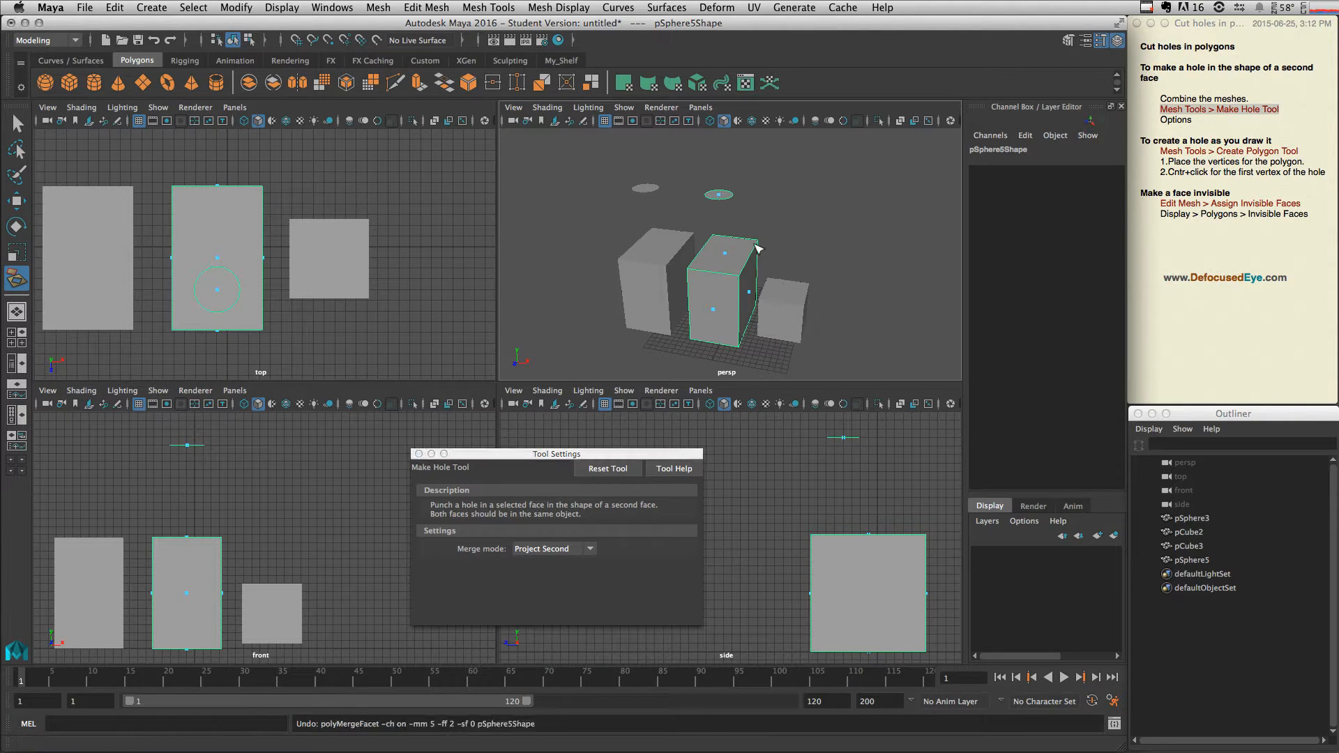
click(725, 252)
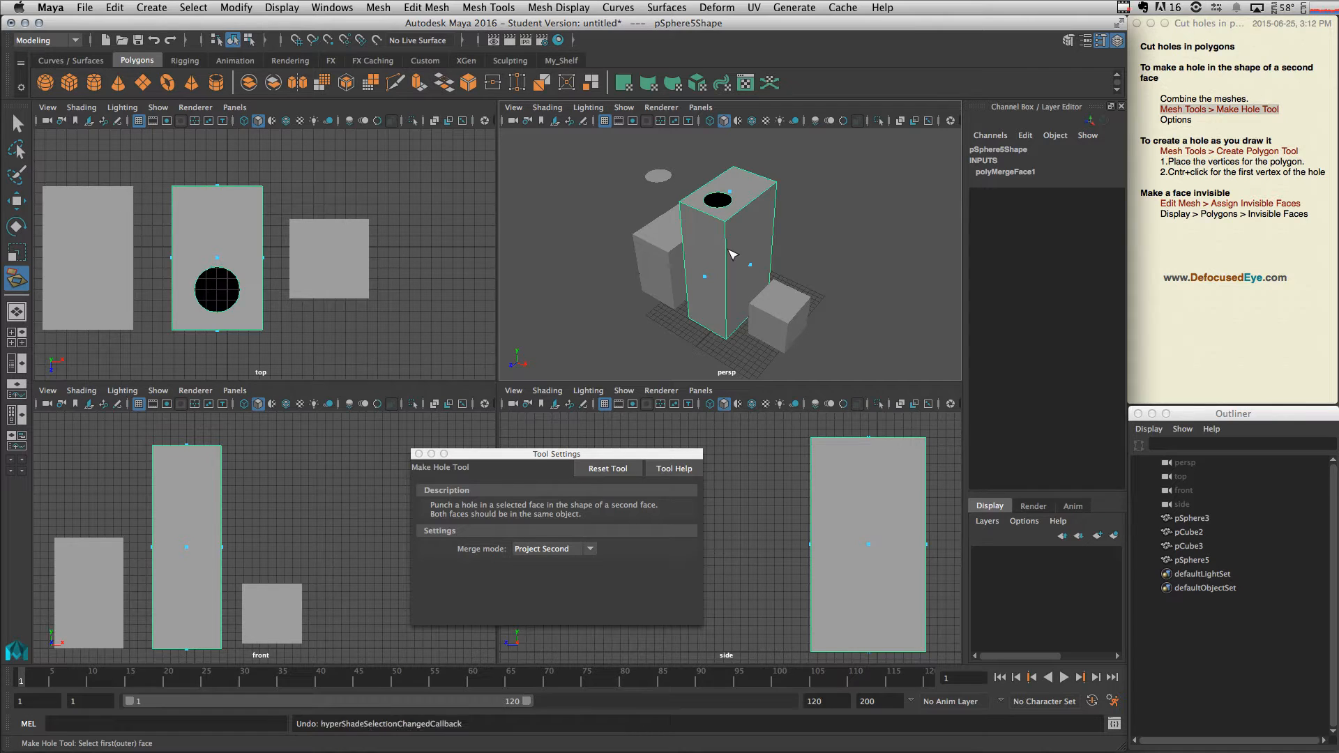
click(550, 548)
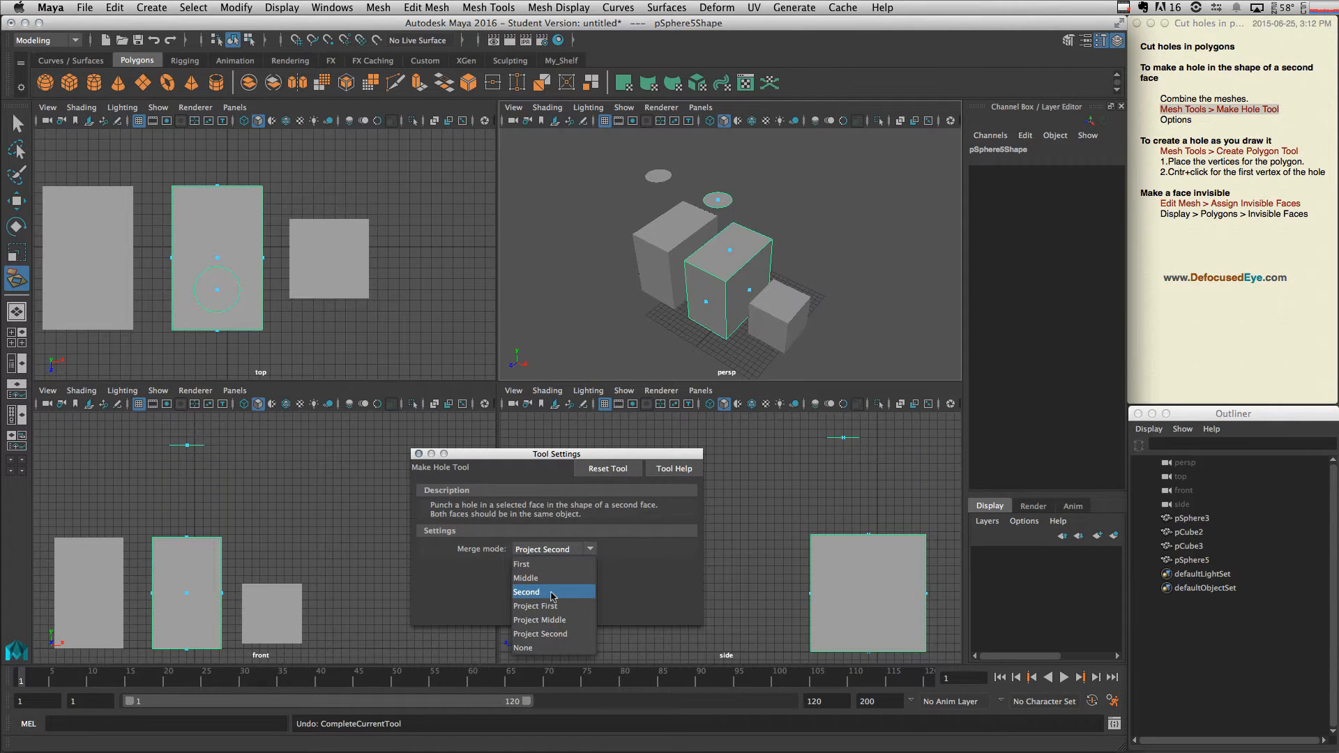
click(527, 592)
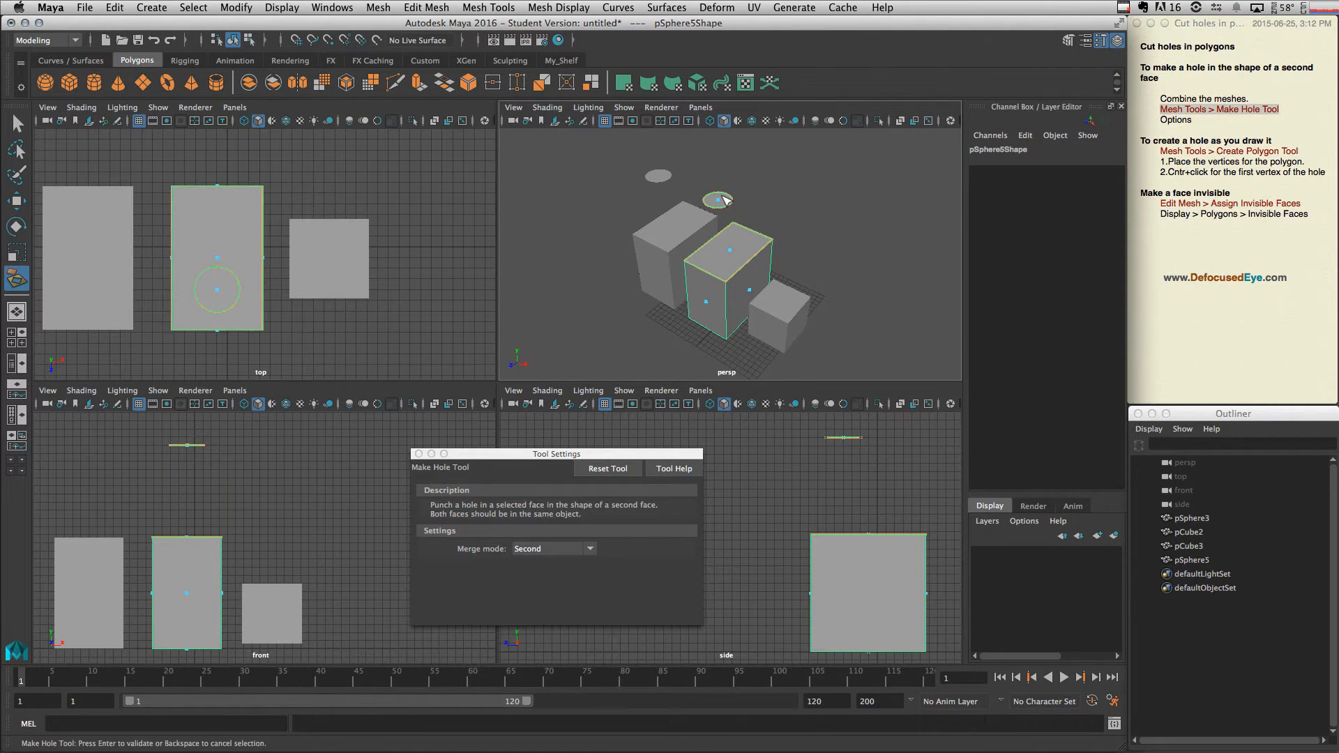
key(Return)
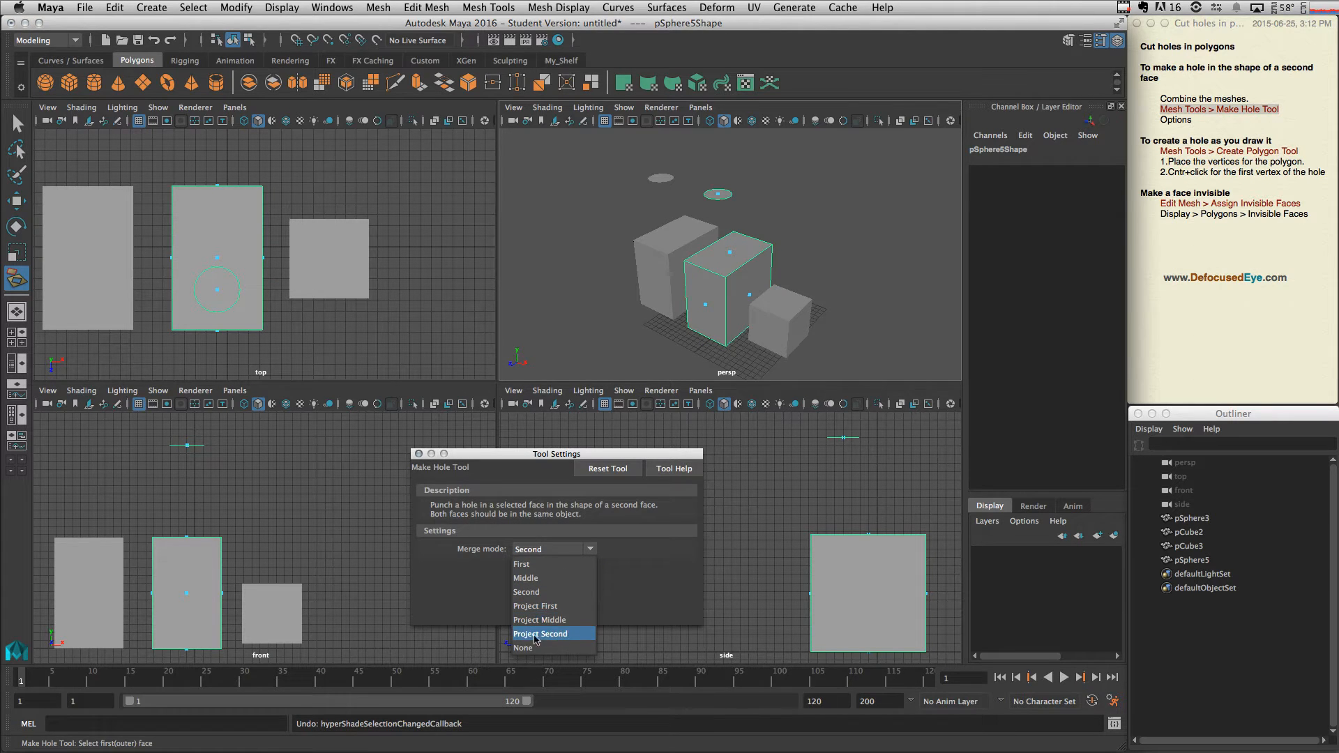
Step: Change the merge mode from Project Second back to None
click(541, 633)
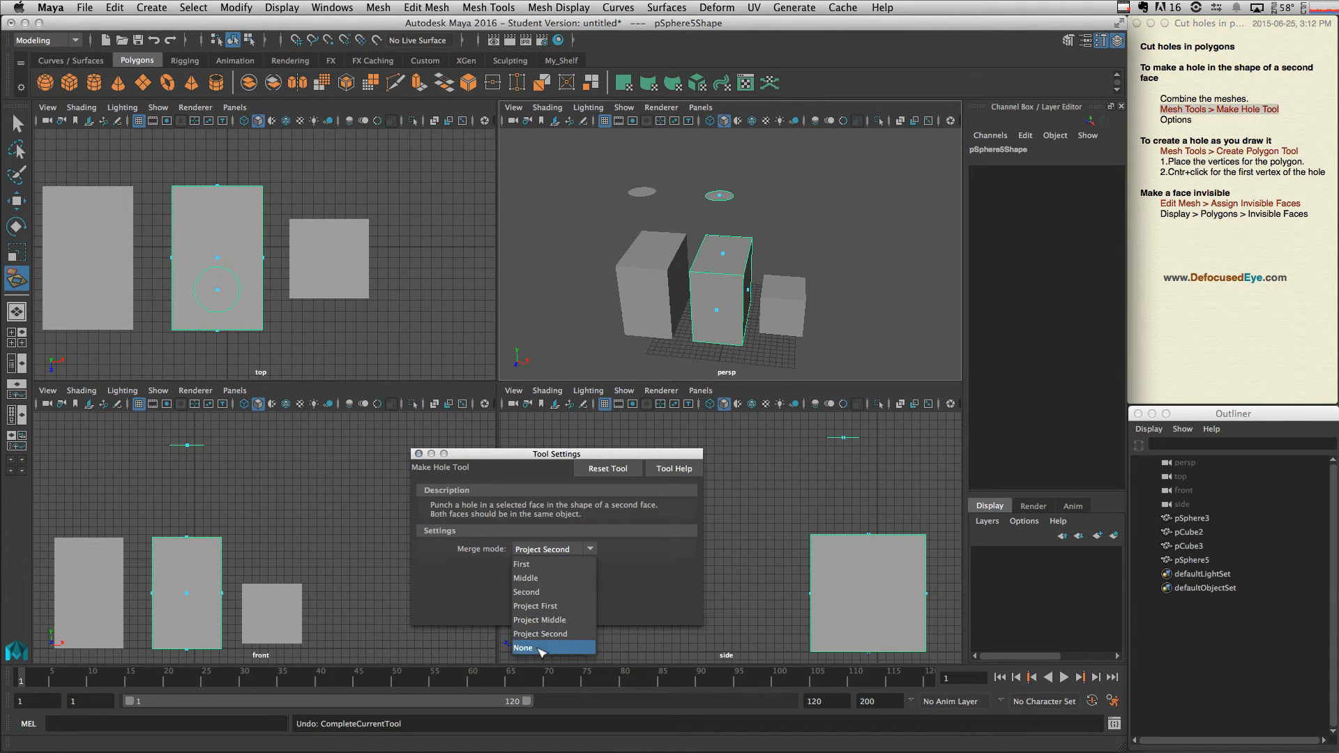
click(521, 647)
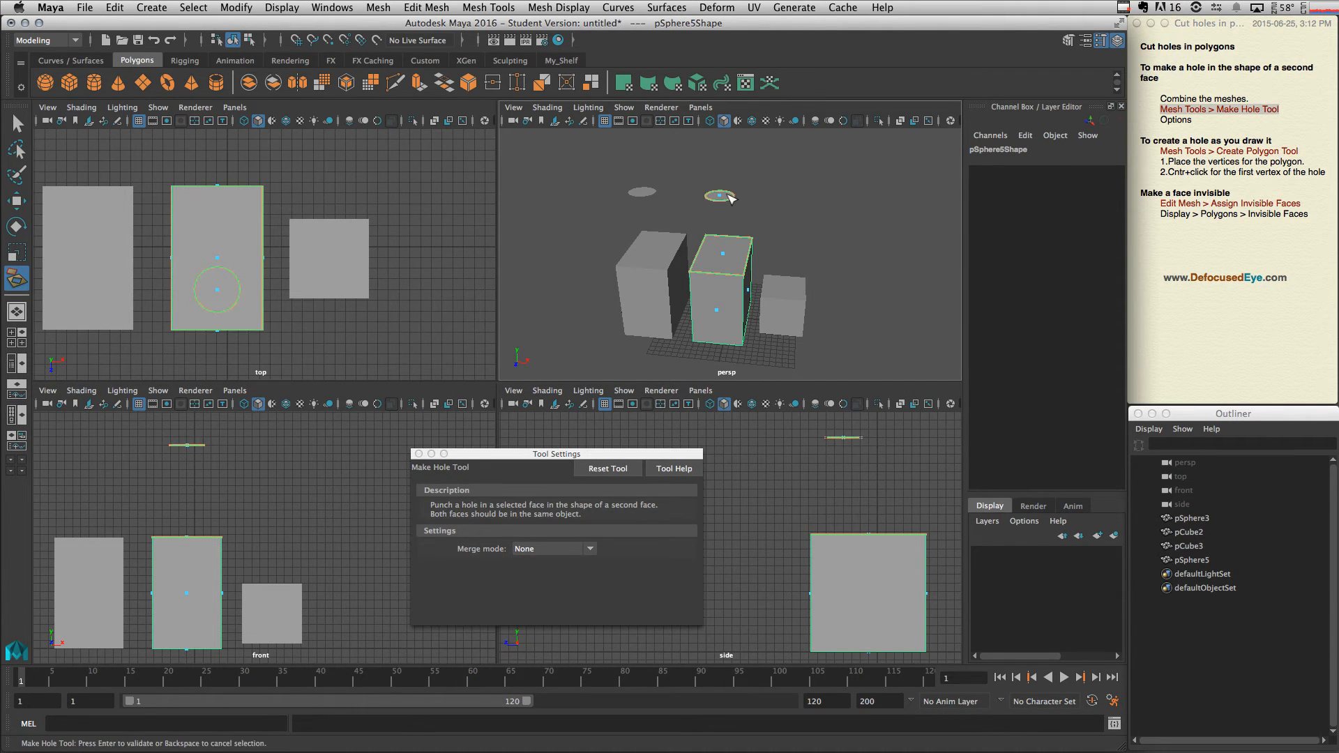